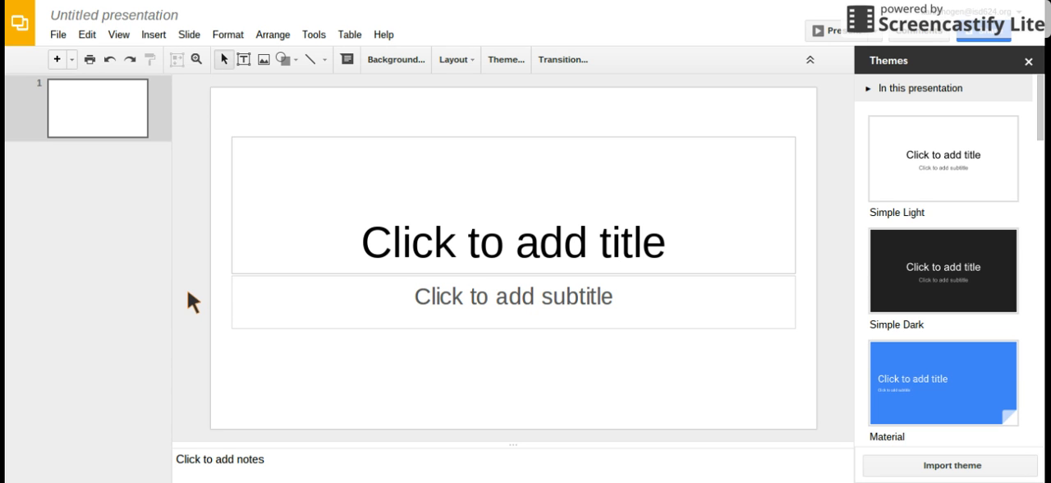
pyautogui.moveTo(204, 256)
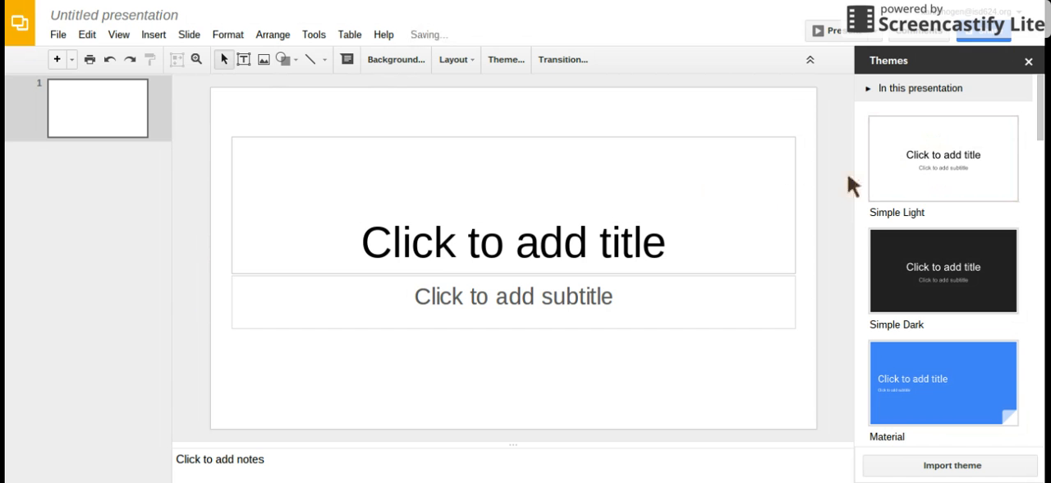
# Close the Themes sidebar to leave the blank first slide in view
pyautogui.click(1028, 60)
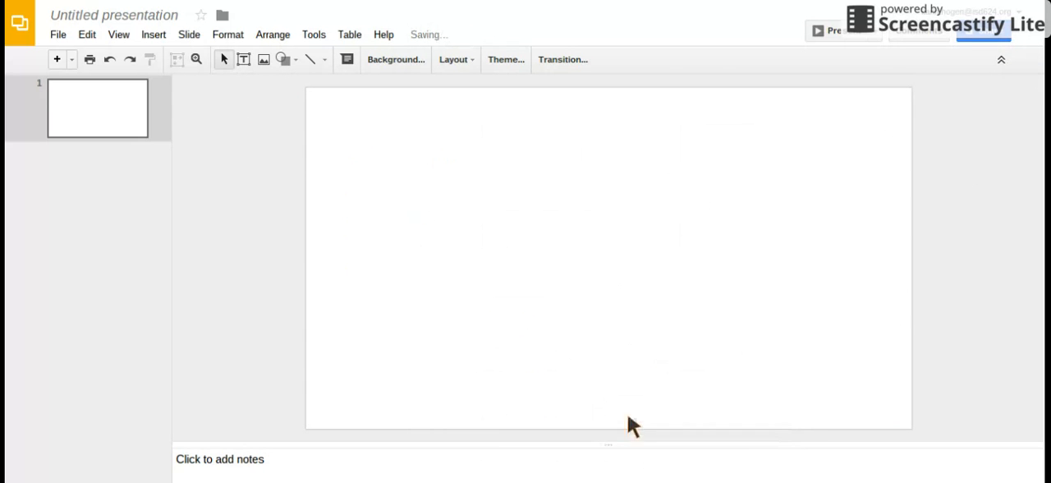
pyautogui.moveTo(442, 154)
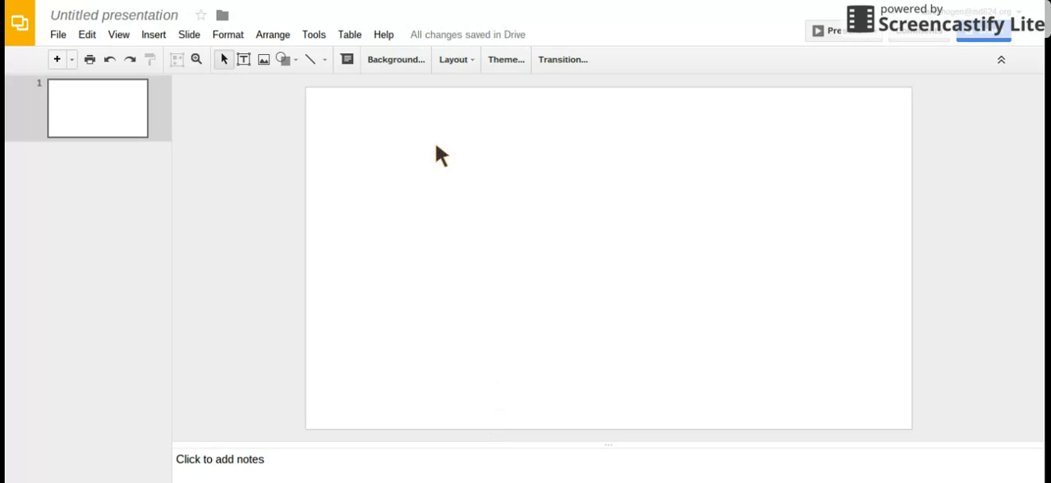
pyautogui.moveTo(345, 209)
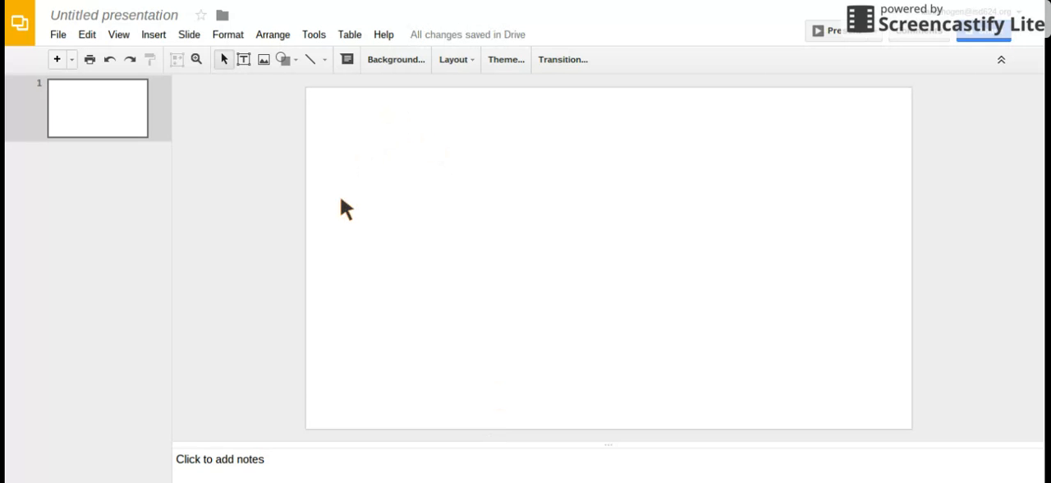
pyautogui.moveTo(341, 217)
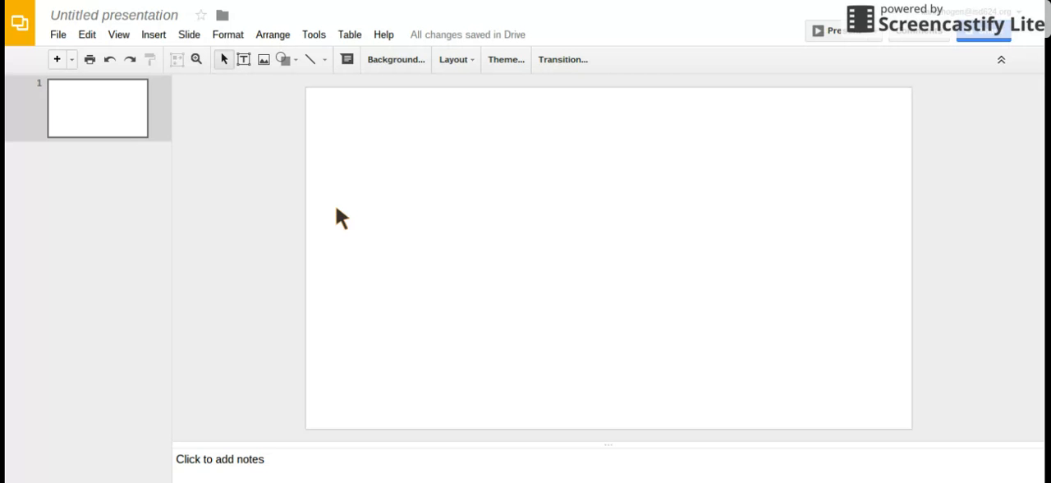
pyautogui.moveTo(944, 380)
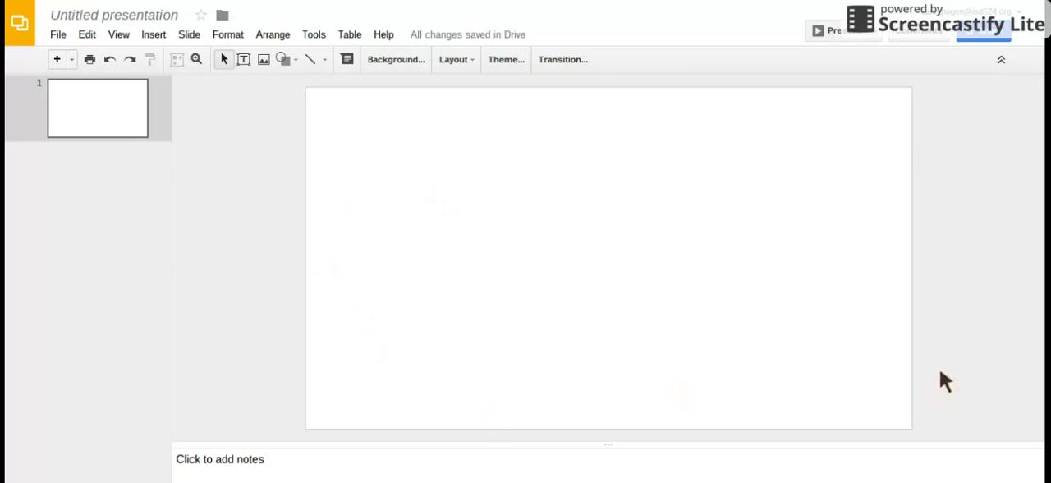
pyautogui.moveTo(287, 127)
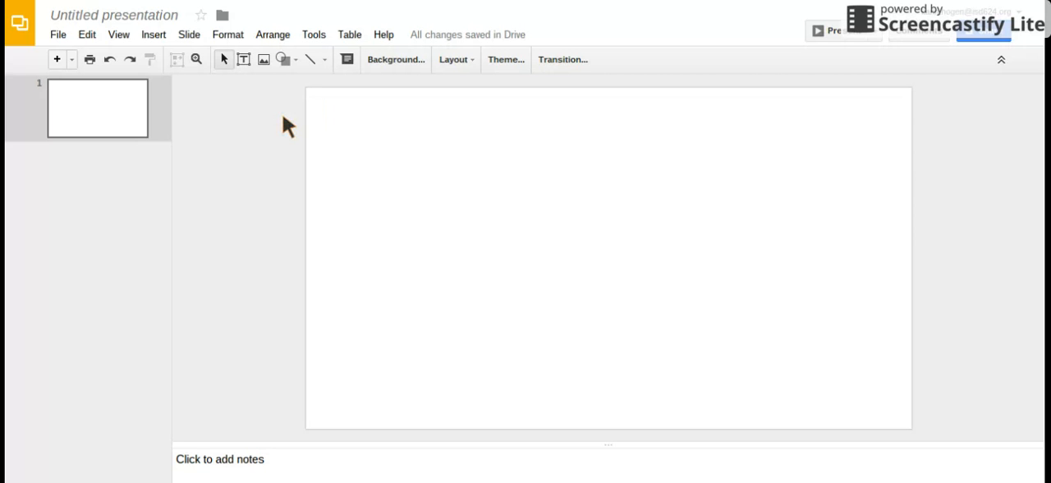
pyautogui.moveTo(296, 12)
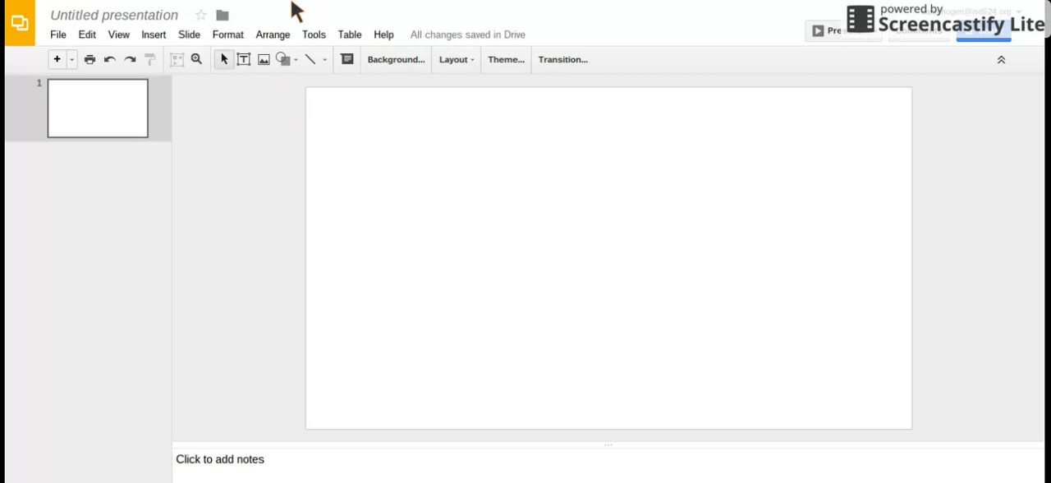
pyautogui.moveTo(372, 321)
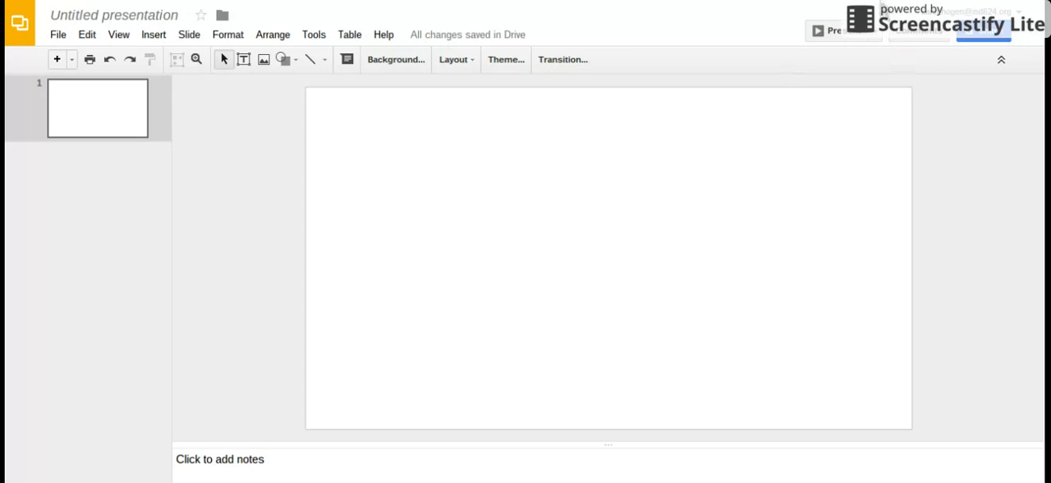
pyautogui.moveTo(616, 43)
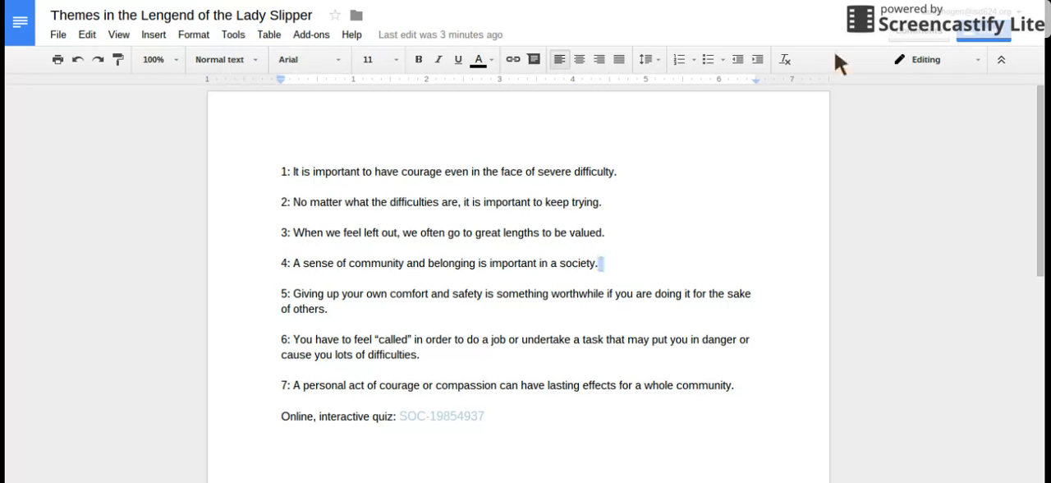
pyautogui.moveTo(546, 207)
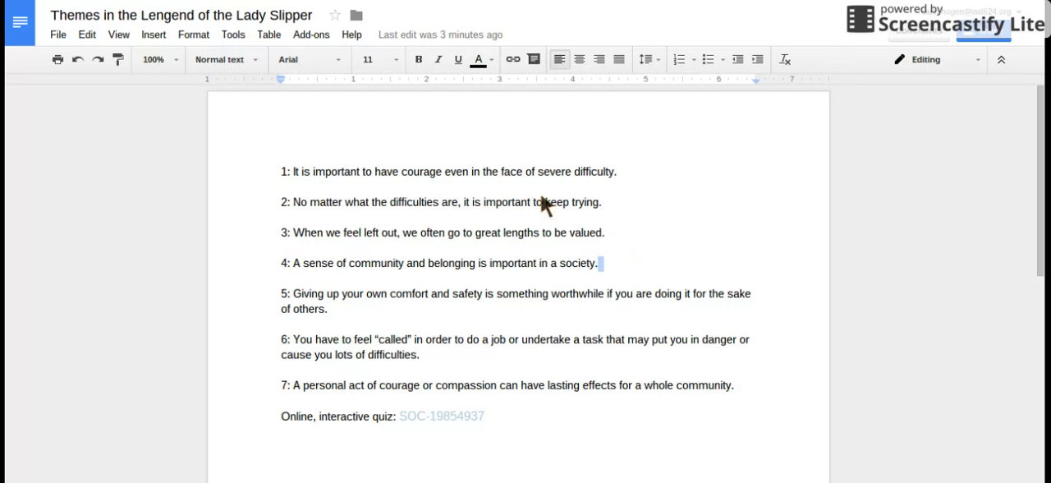
pyautogui.moveTo(784, 398)
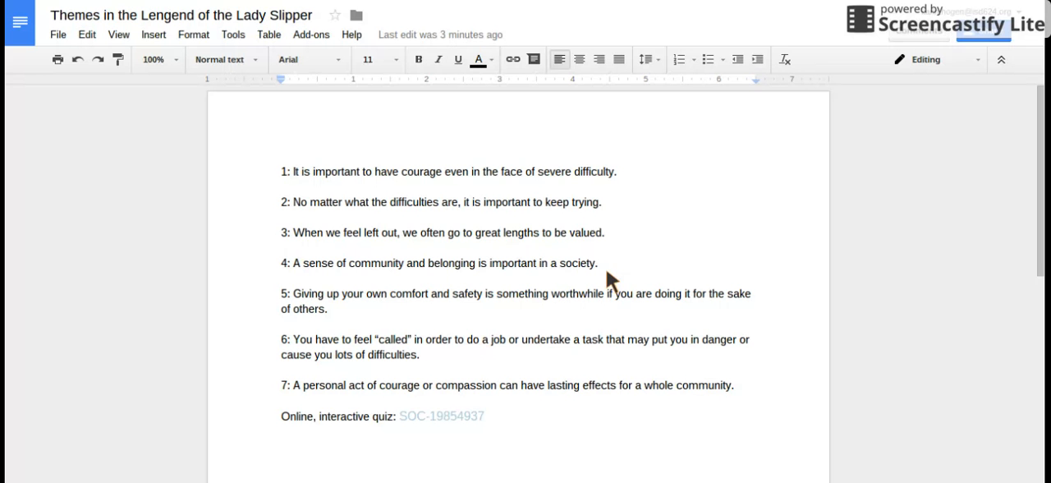
pyautogui.moveTo(639, 154)
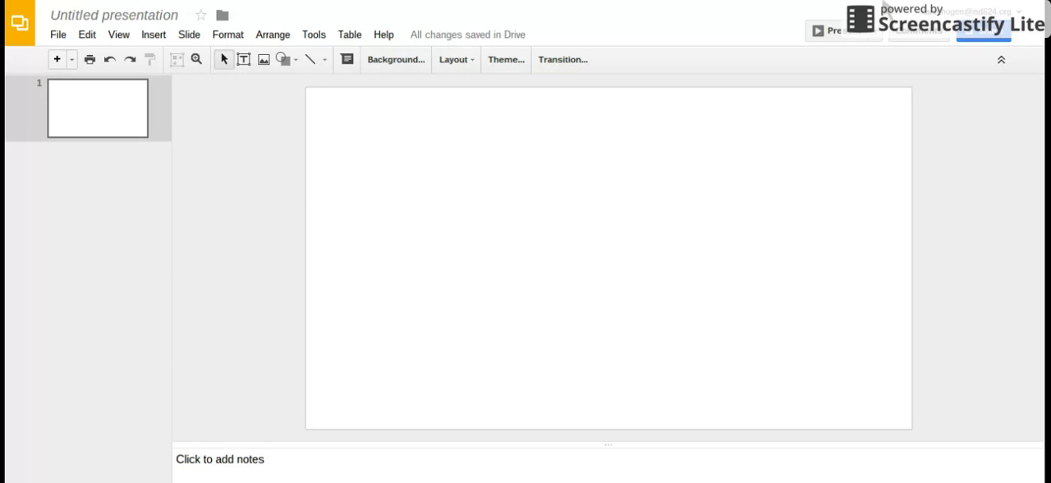
pyautogui.moveTo(978, 282)
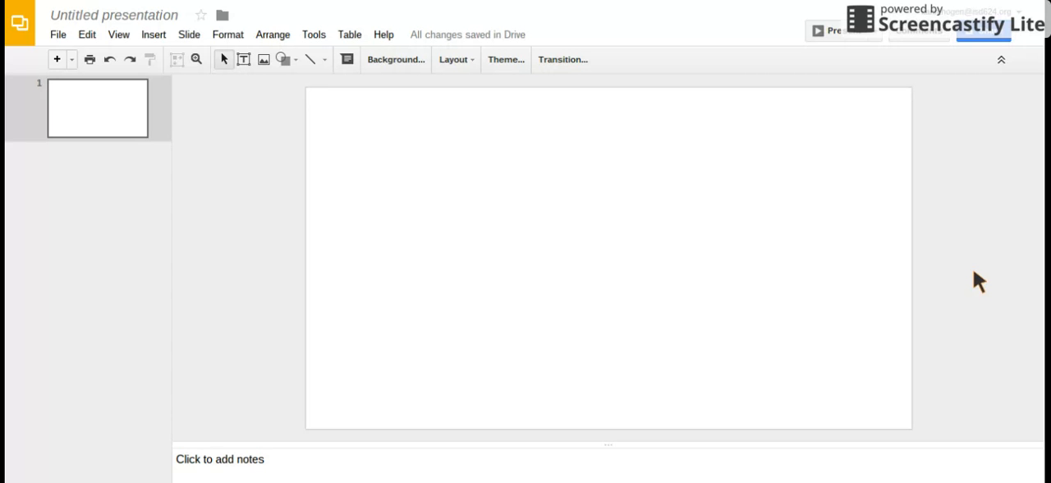
pyautogui.moveTo(635, 384)
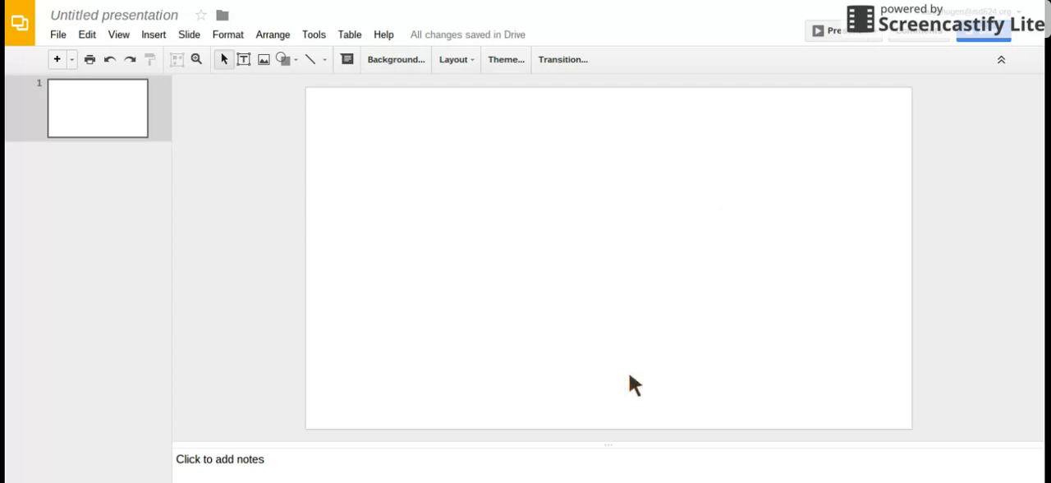
pyautogui.moveTo(231, 168)
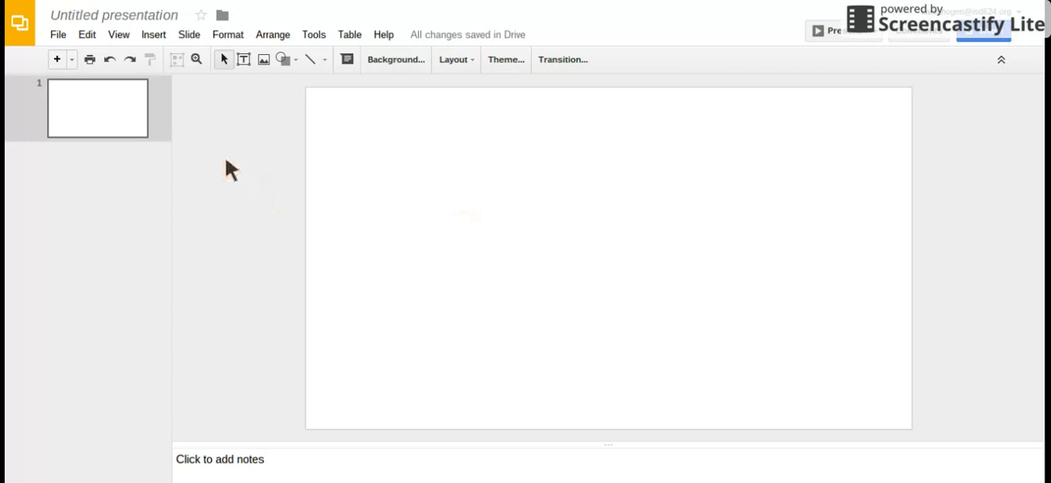
pyautogui.moveTo(335, 105)
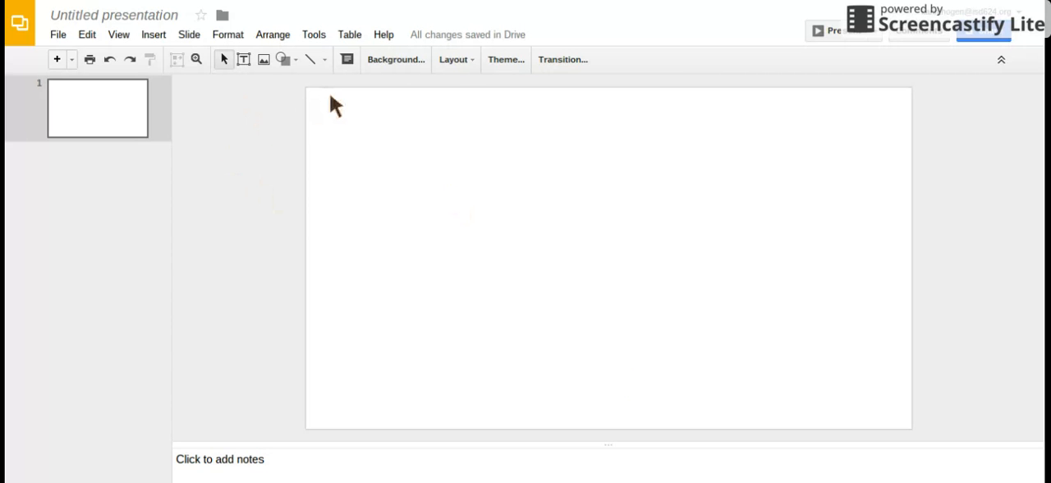
pyautogui.moveTo(314, 34)
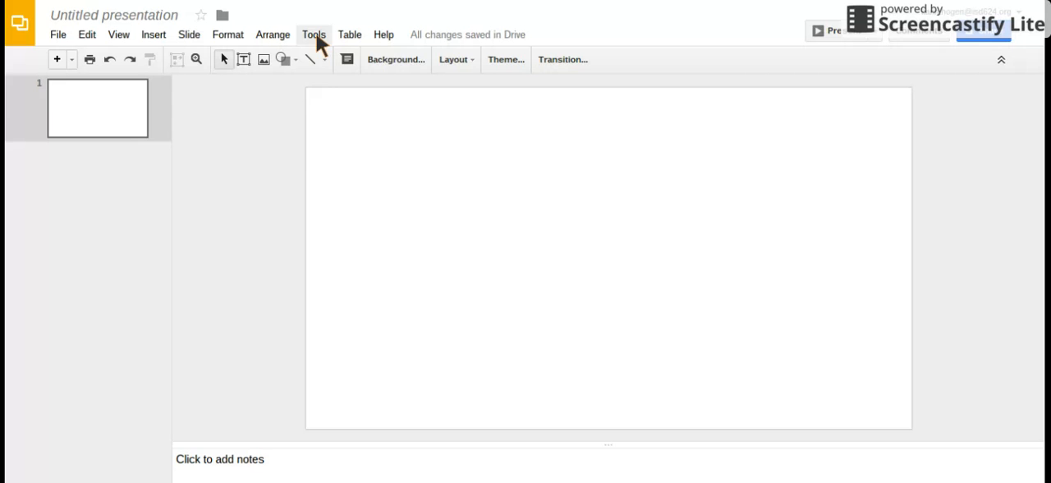
# Open Research set to Images, filtered to 'Free to use, share or modify, even commercially'
pyautogui.click(314, 34)
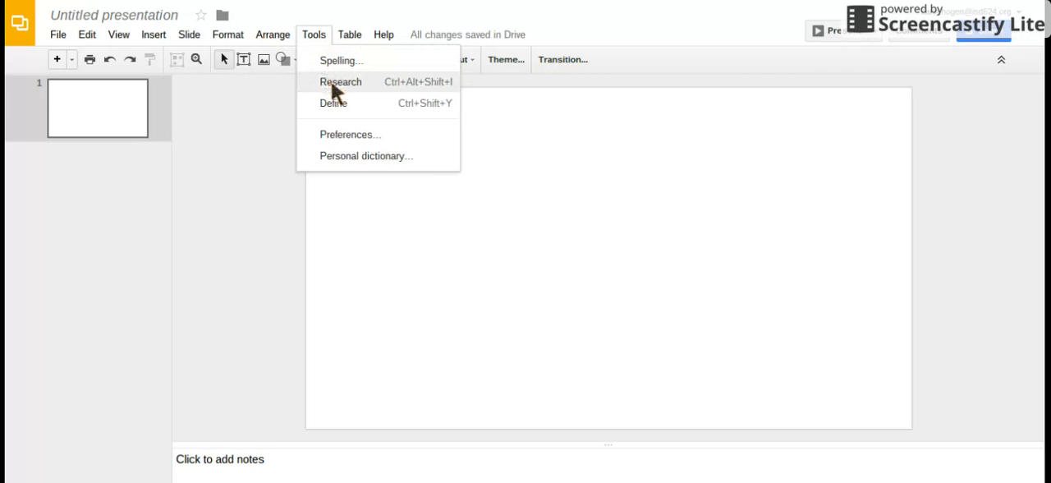
pyautogui.click(340, 82)
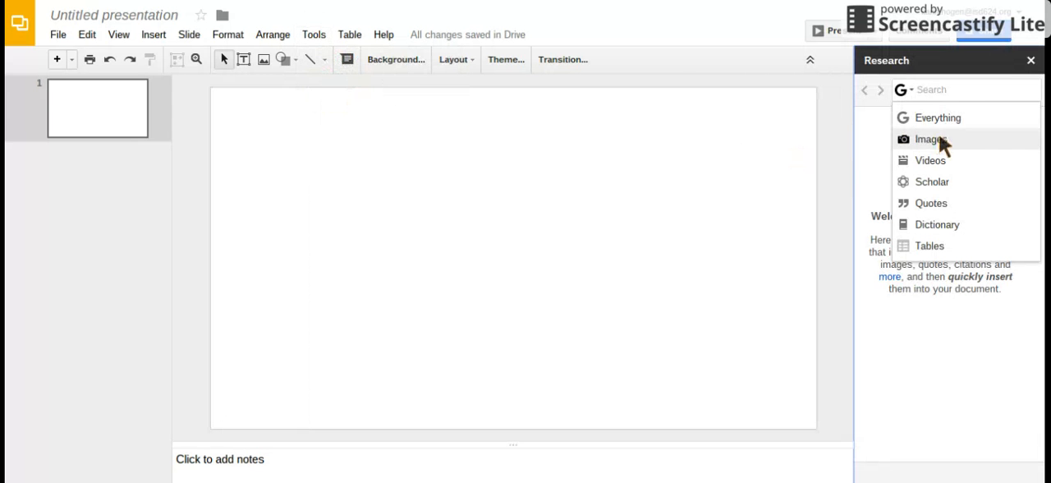
pyautogui.click(930, 139)
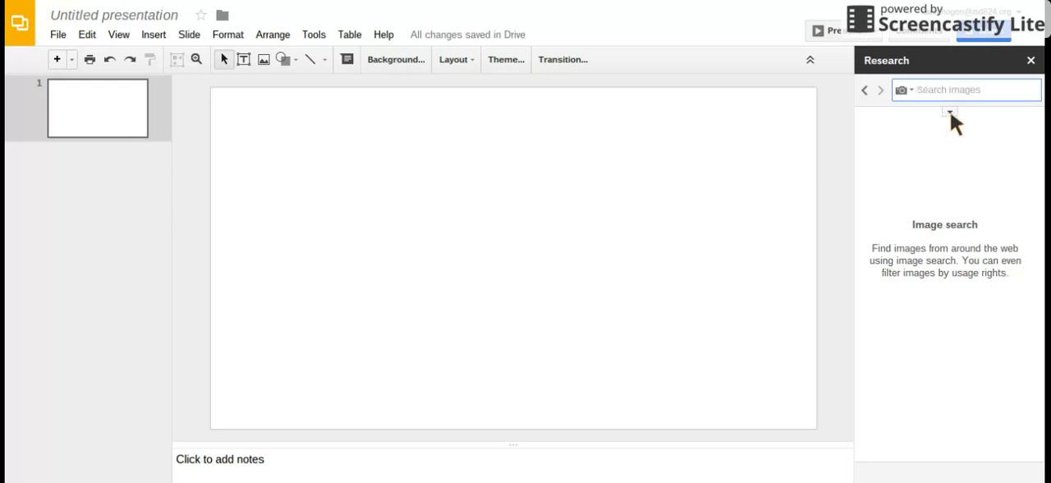
pyautogui.click(950, 112)
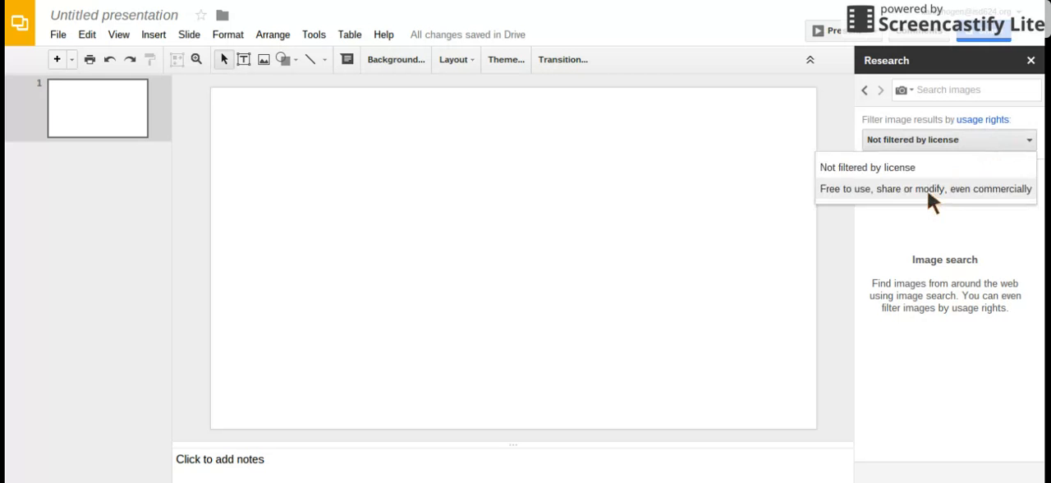
pyautogui.click(924, 188)
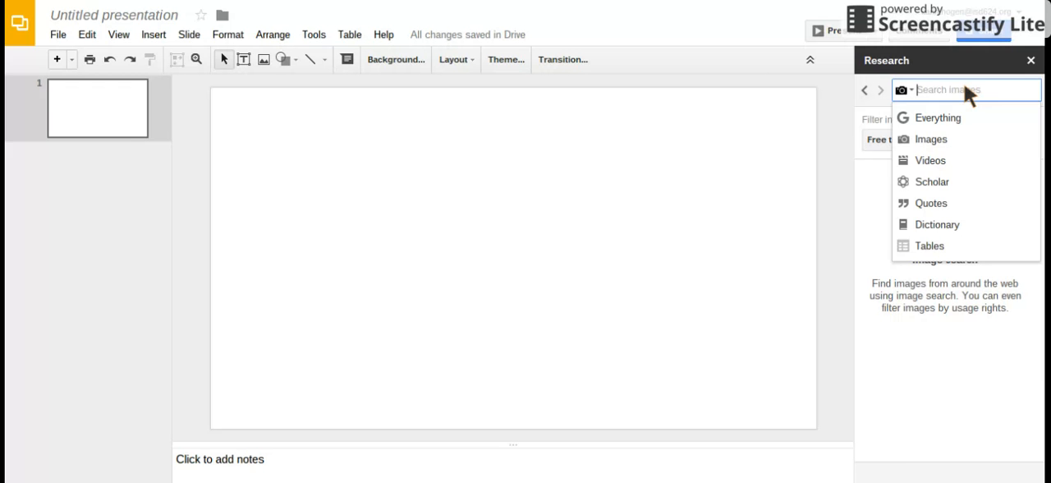
# Search Research images for 'courage' and scroll to the street-sign result
pyautogui.write('courage')
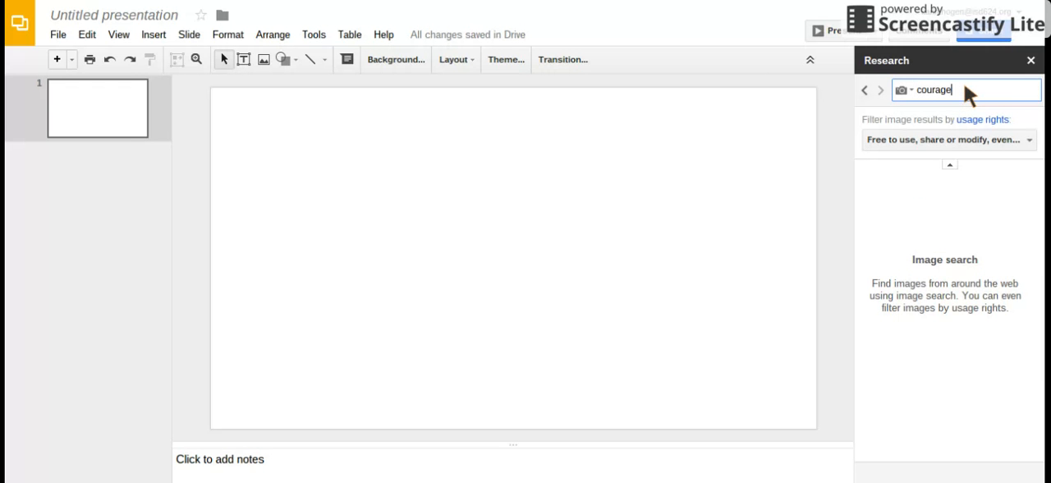
pyautogui.press('Return')
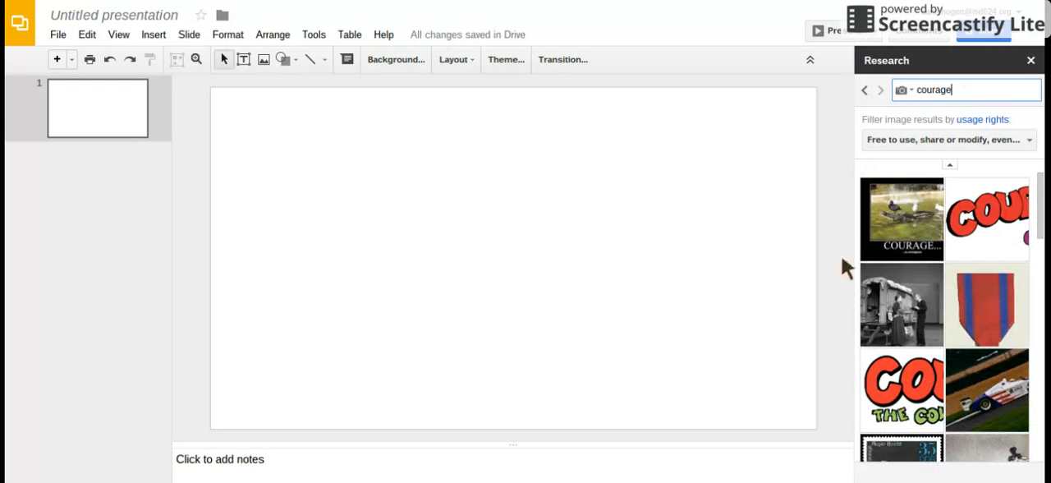
pyautogui.scroll(-3)
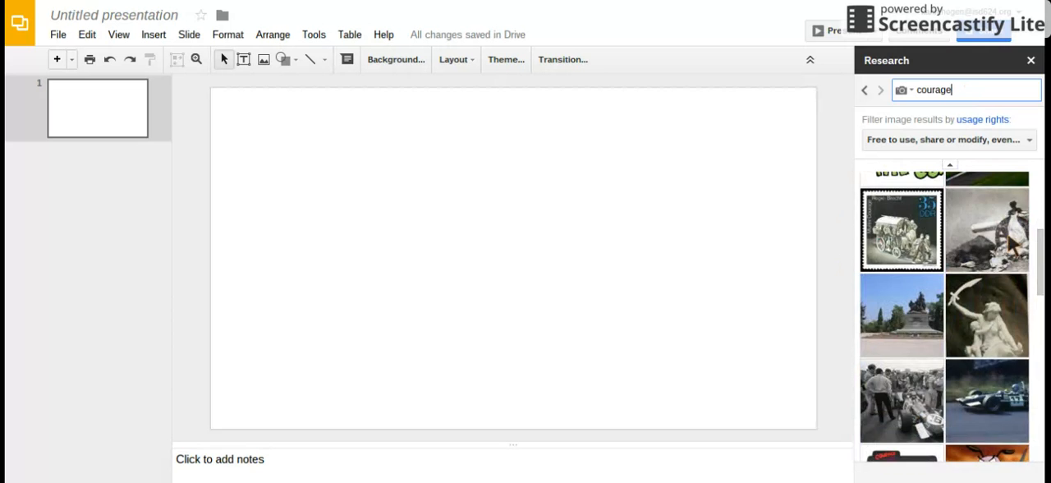
pyautogui.scroll(-3)
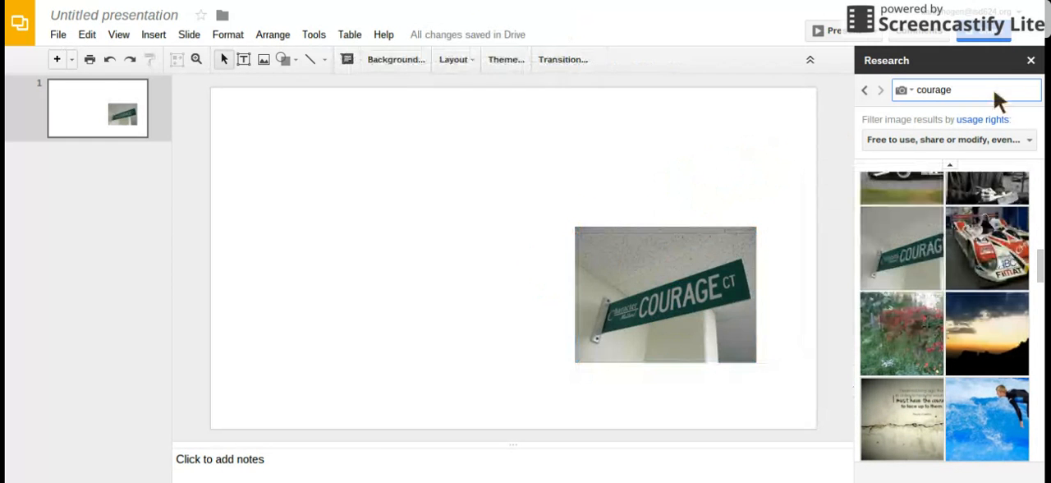
# Move the COURAGE sign photo to the upper right and tilt it at an angle
pyautogui.click(665, 294)
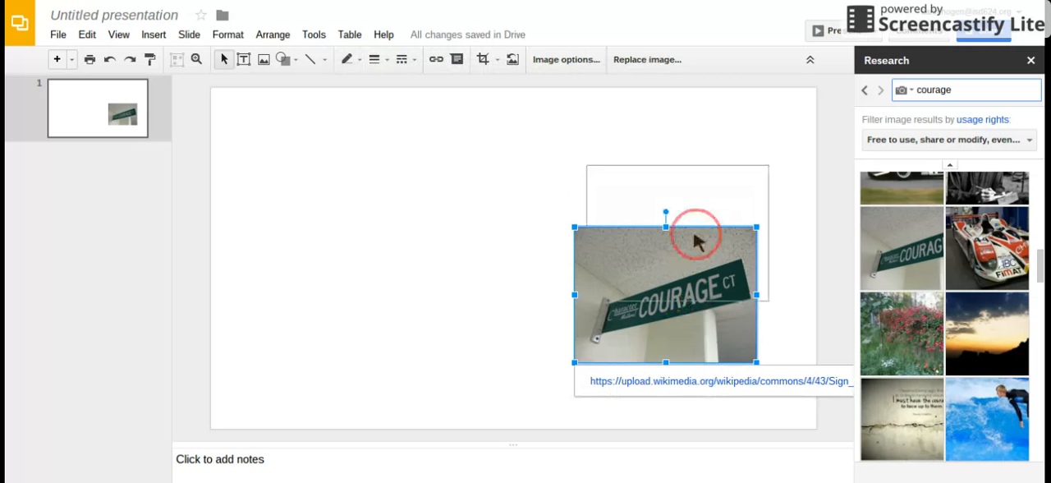
pyautogui.moveTo(665, 294); pyautogui.dragTo(702, 186)
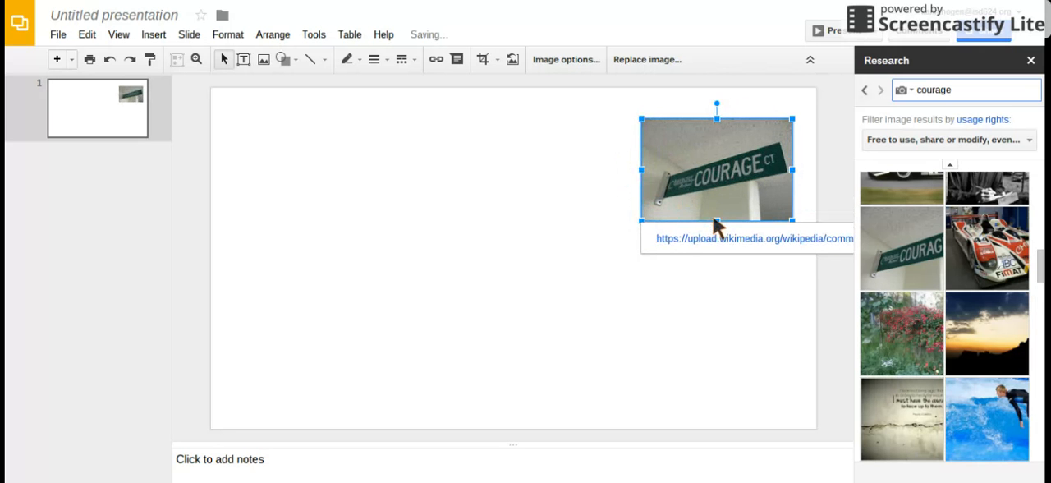
pyautogui.moveTo(717, 168); pyautogui.dragTo(717, 189)
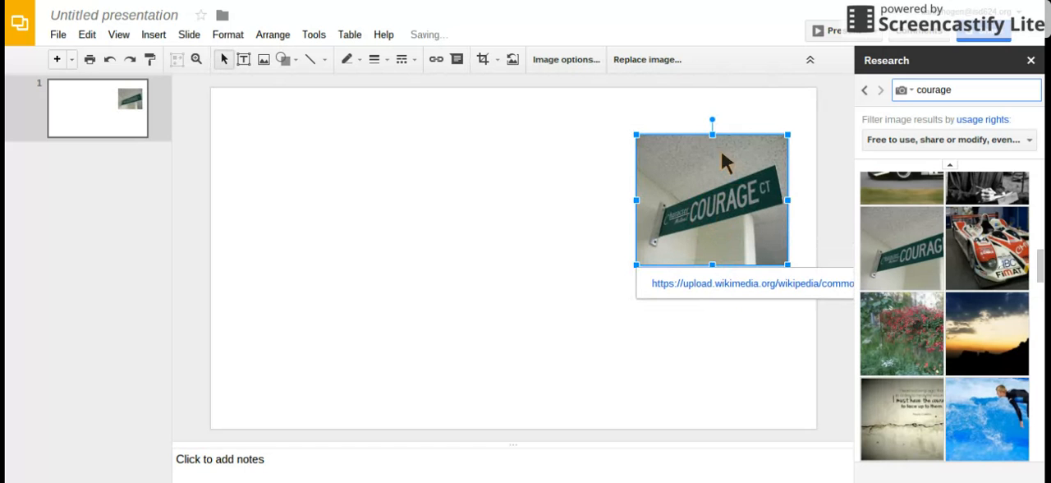
pyautogui.moveTo(712, 123); pyautogui.dragTo(694, 132)
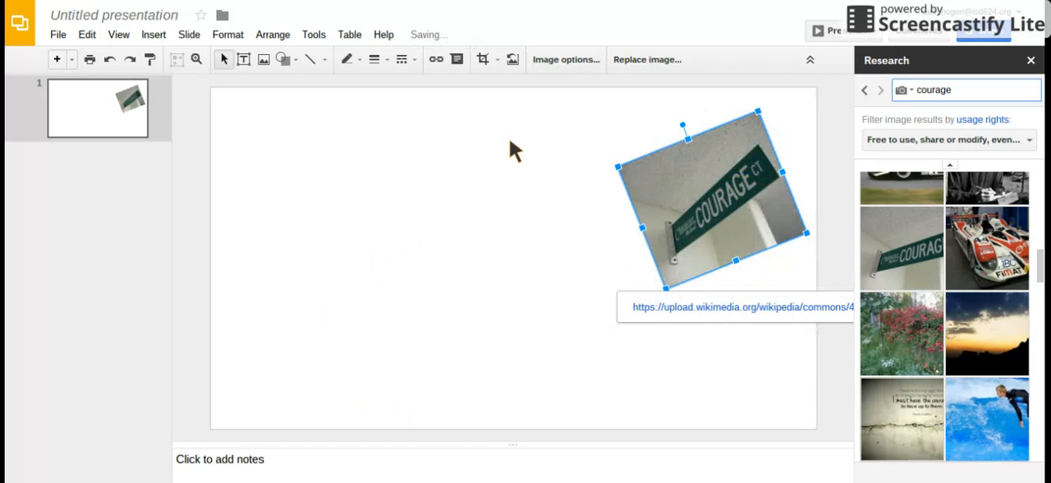
pyautogui.moveTo(483, 60)
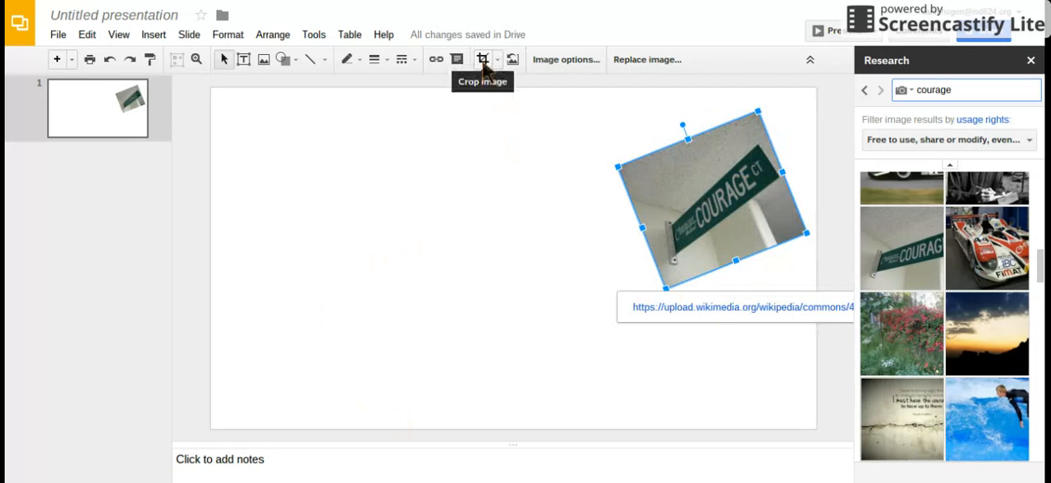
# Crop the tilted COURAGE sign image down to a narrow strip around the sign
pyautogui.click(483, 59)
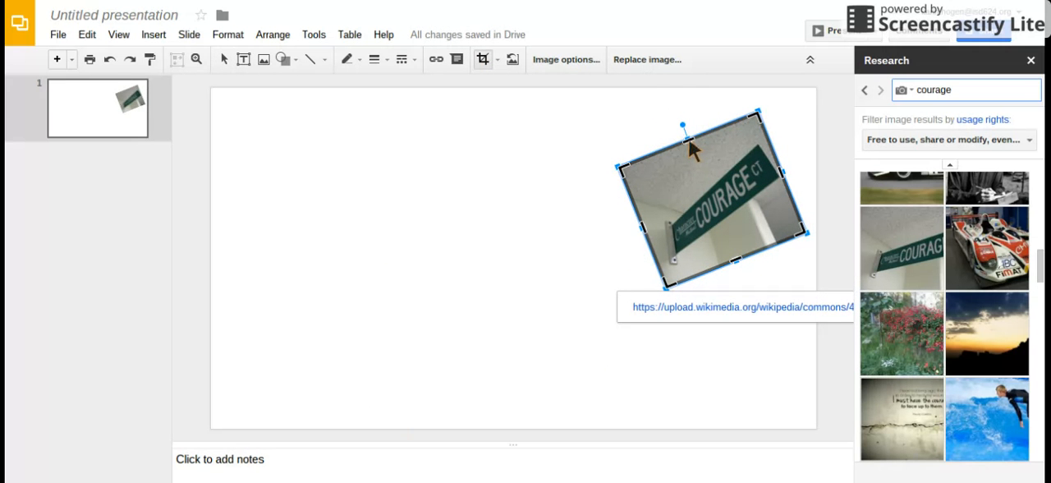
pyautogui.moveTo(682, 126); pyautogui.dragTo(696, 148)
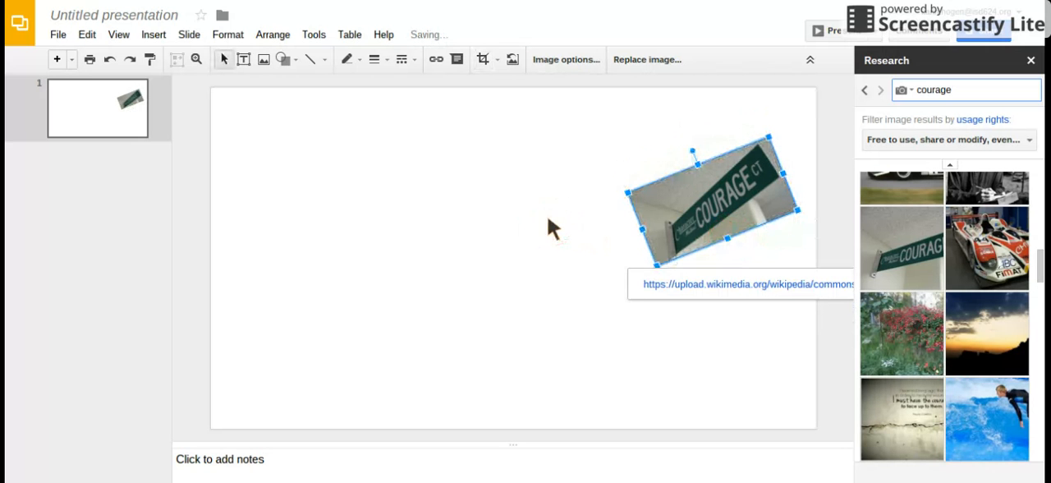
pyautogui.moveTo(516, 49)
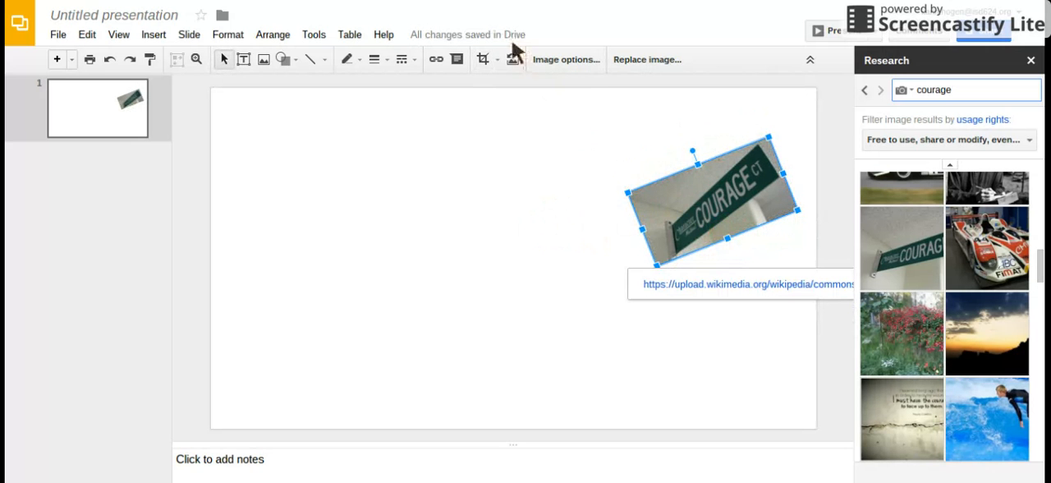
pyautogui.click(486, 59)
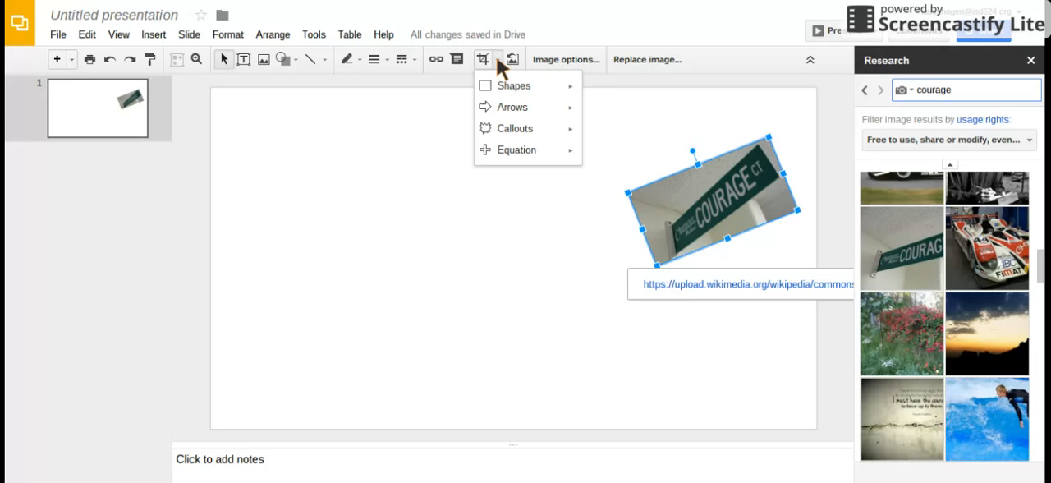
# Mask the COURAGE sign image into an oval shape
pyautogui.click(513, 86)
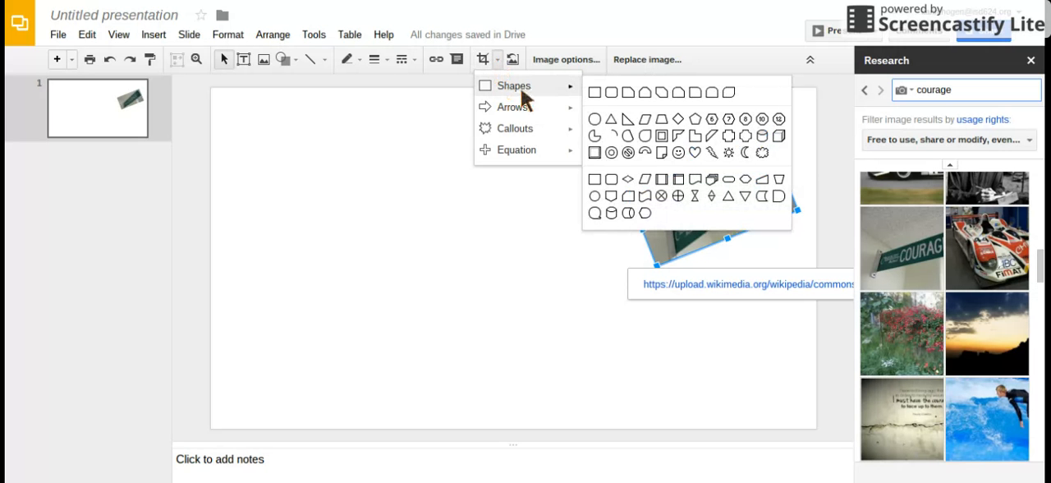
pyautogui.moveTo(538, 99)
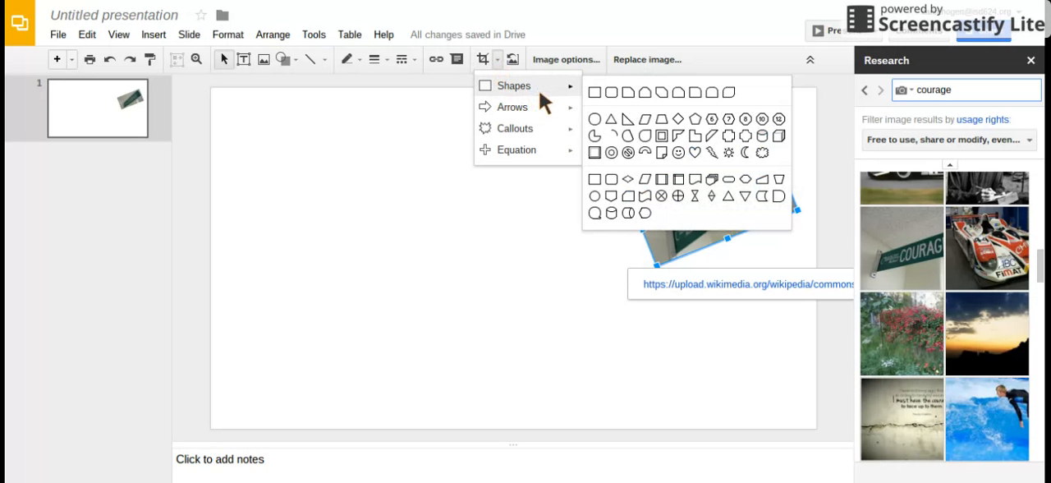
pyautogui.moveTo(595, 115)
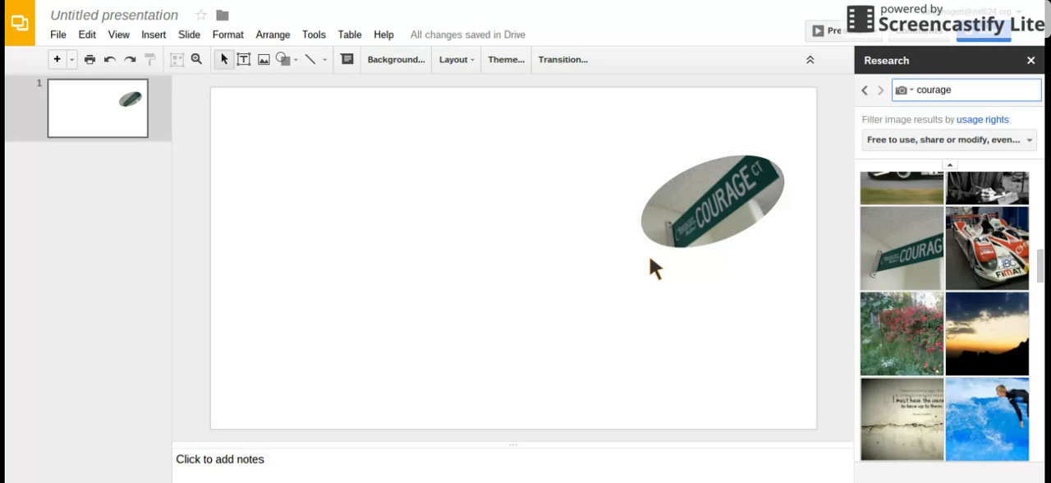
pyautogui.moveTo(641, 242)
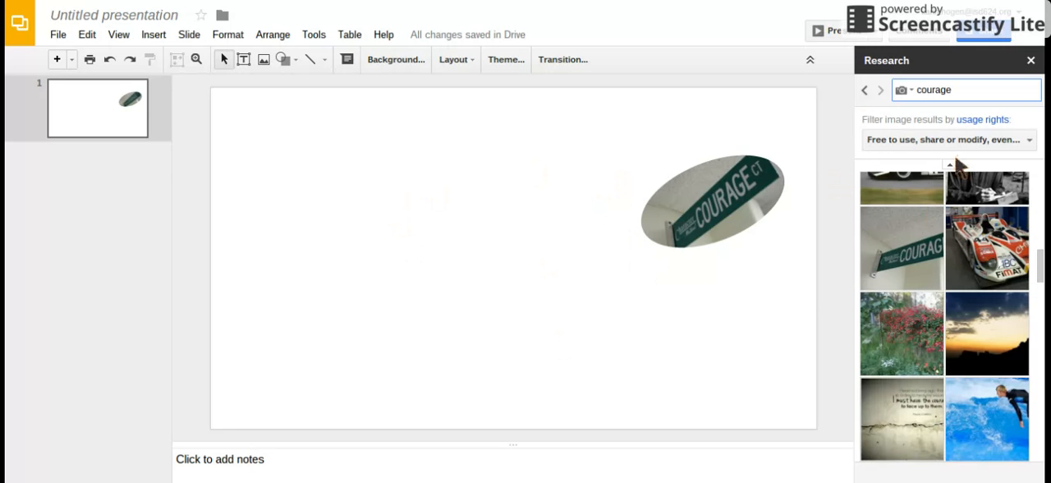
pyautogui.moveTo(674, 190)
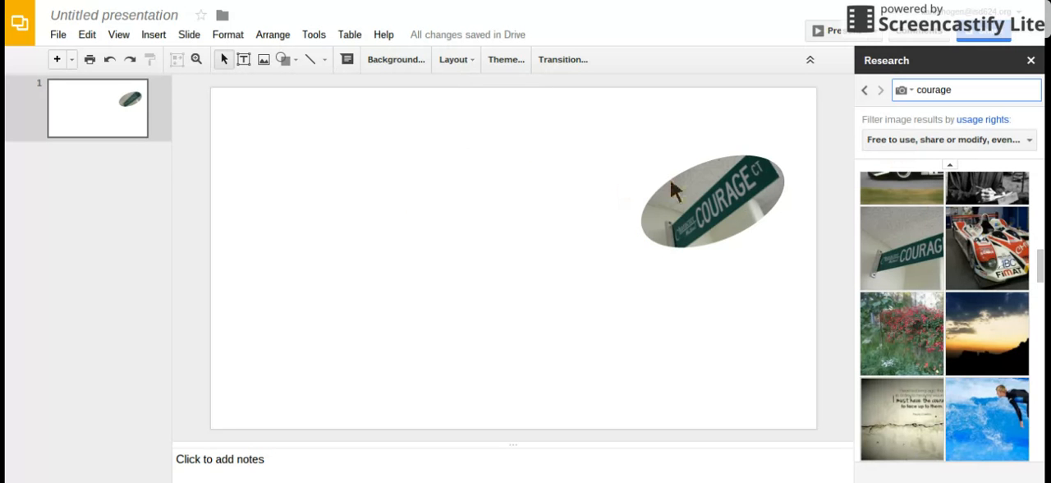
pyautogui.click(713, 201)
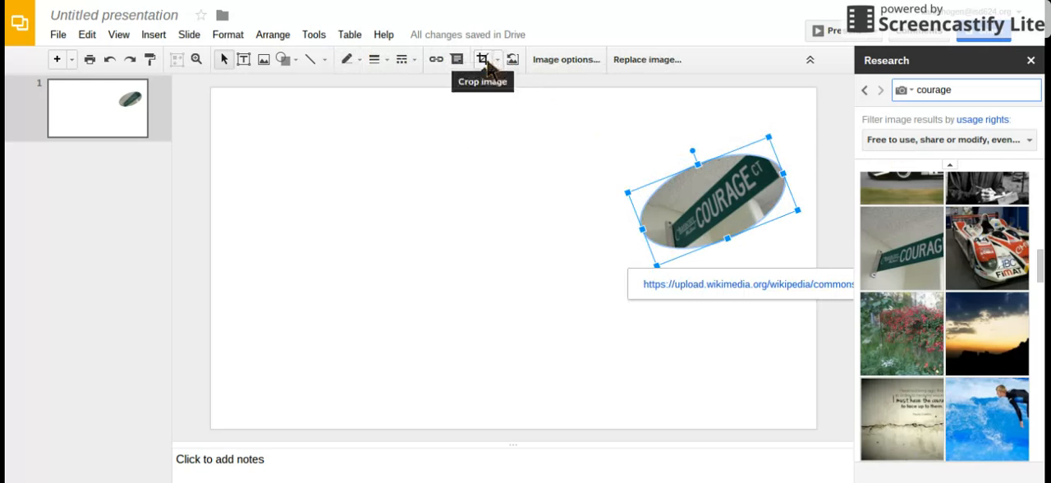
pyautogui.moveTo(524, 199)
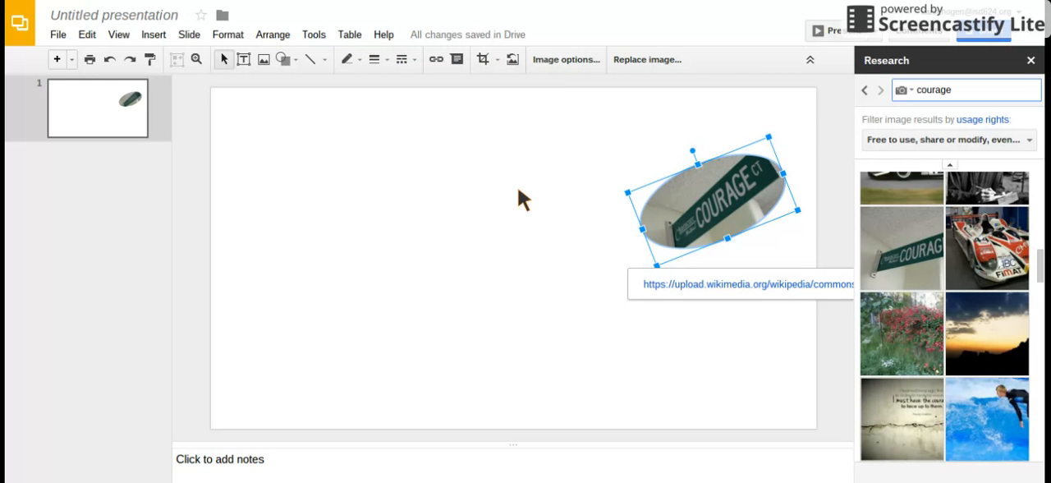
pyautogui.moveTo(486, 59)
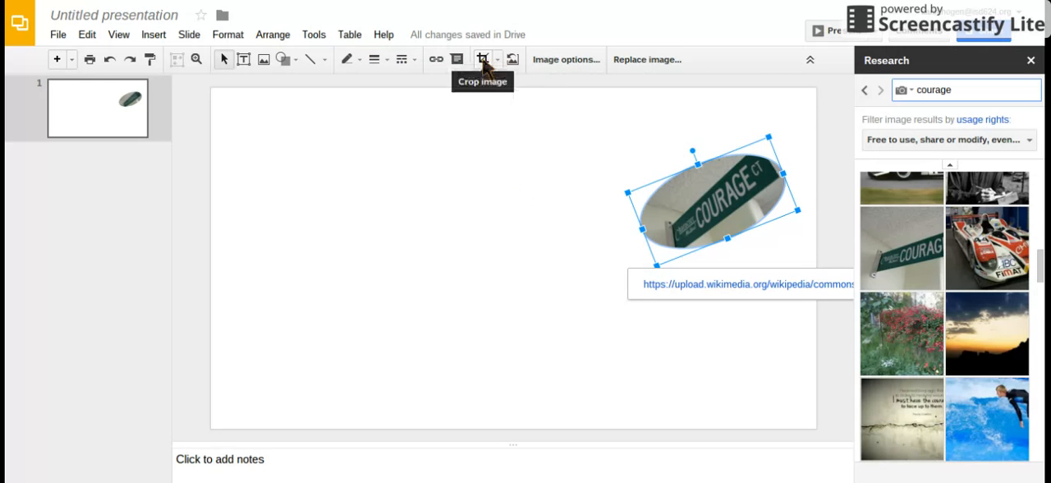
pyautogui.click(498, 59)
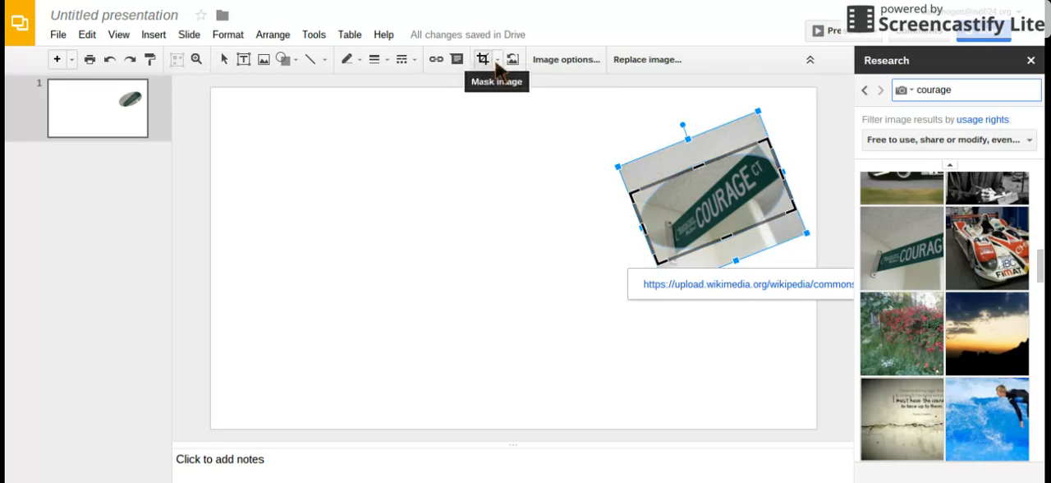
# In Image options, try a yellow Recolor preset, then undo it
pyautogui.click(566, 60)
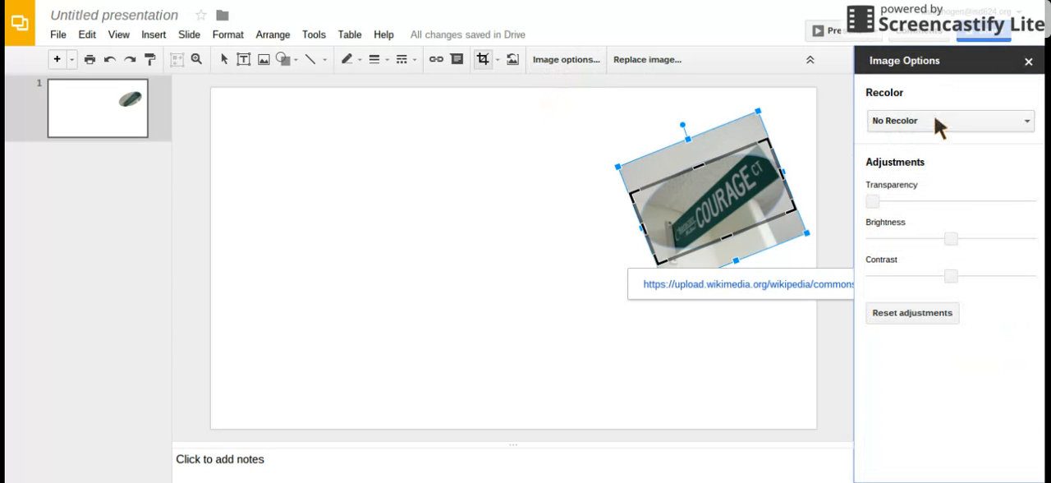
pyautogui.click(944, 121)
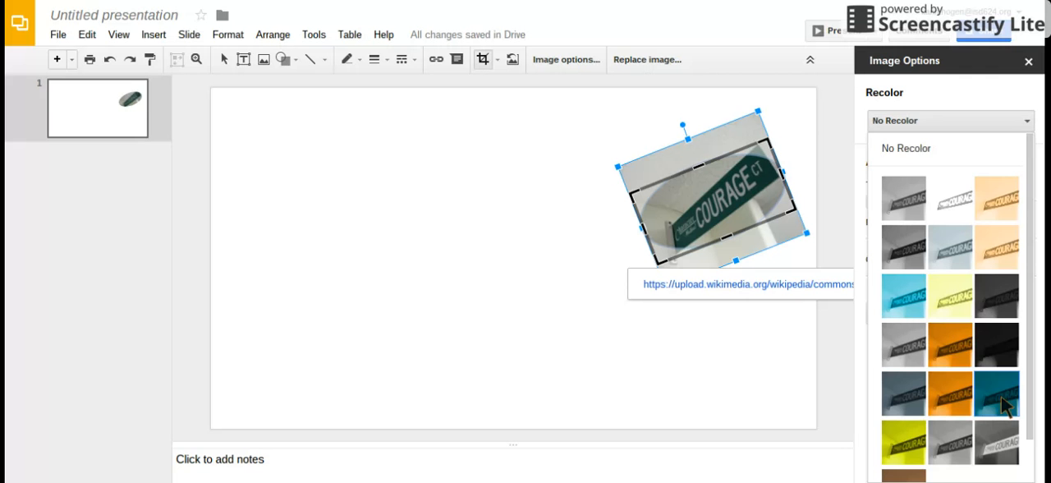
pyautogui.scroll(-3)
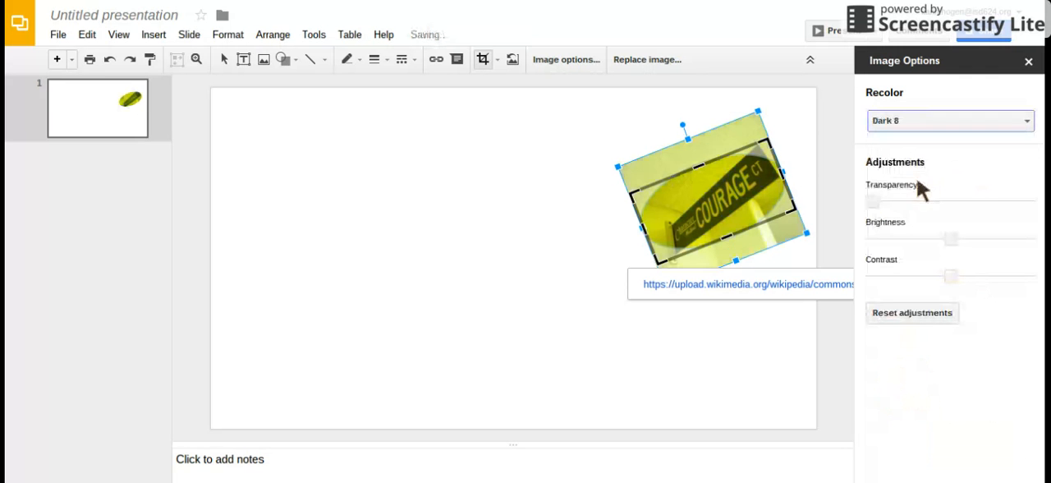
pyautogui.moveTo(873, 202); pyautogui.dragTo(928, 202)
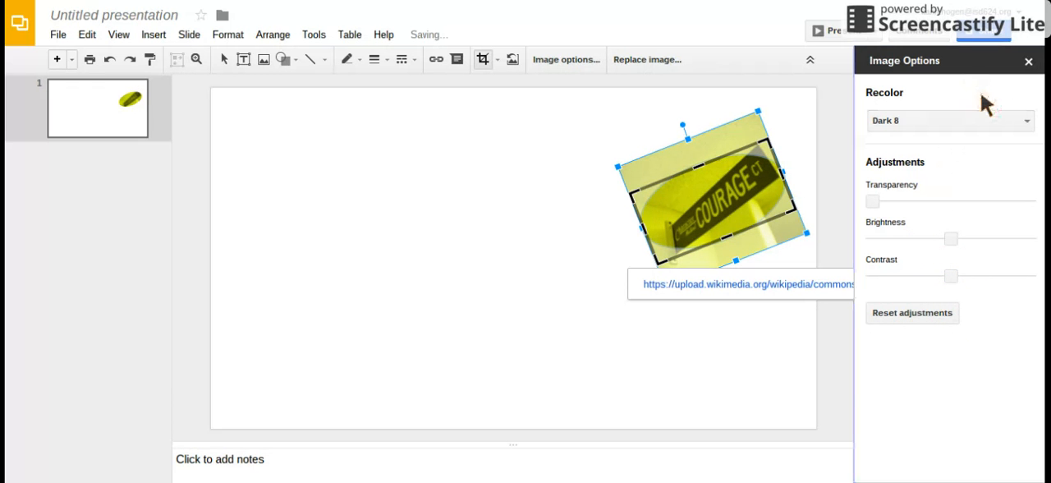
pyautogui.click(948, 120)
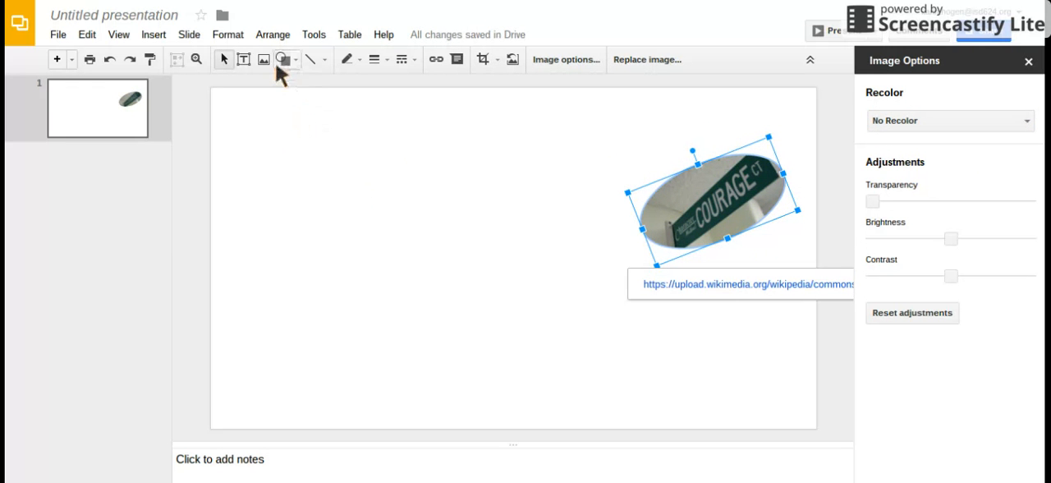
# Add the courage quote as word art with an orange fill and purple outline
pyautogui.click(154, 35)
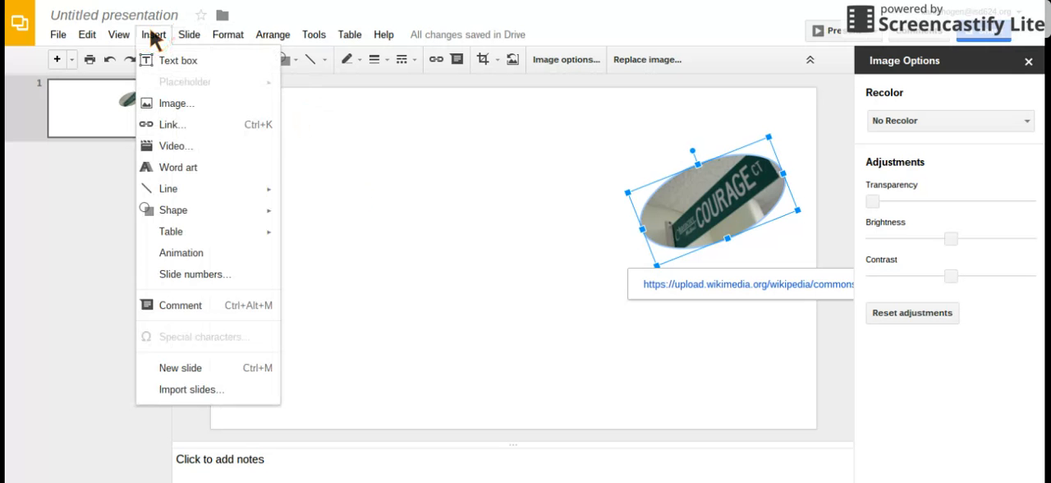
pyautogui.click(178, 60)
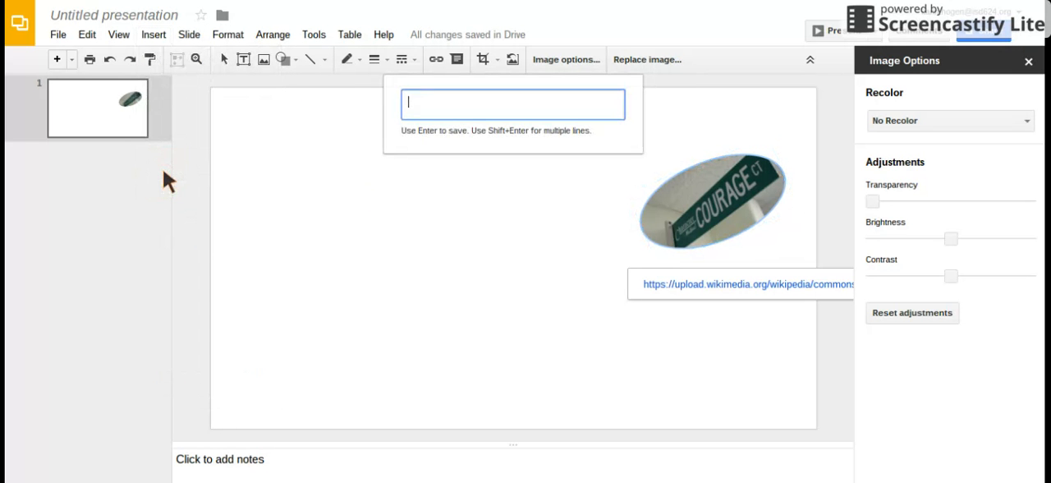
pyautogui.moveTo(487, 123)
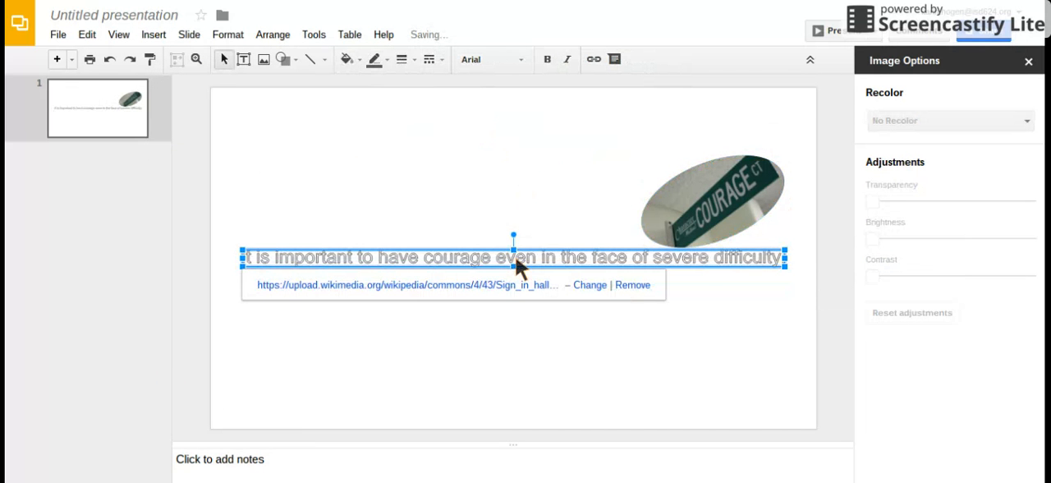
pyautogui.moveTo(375, 59)
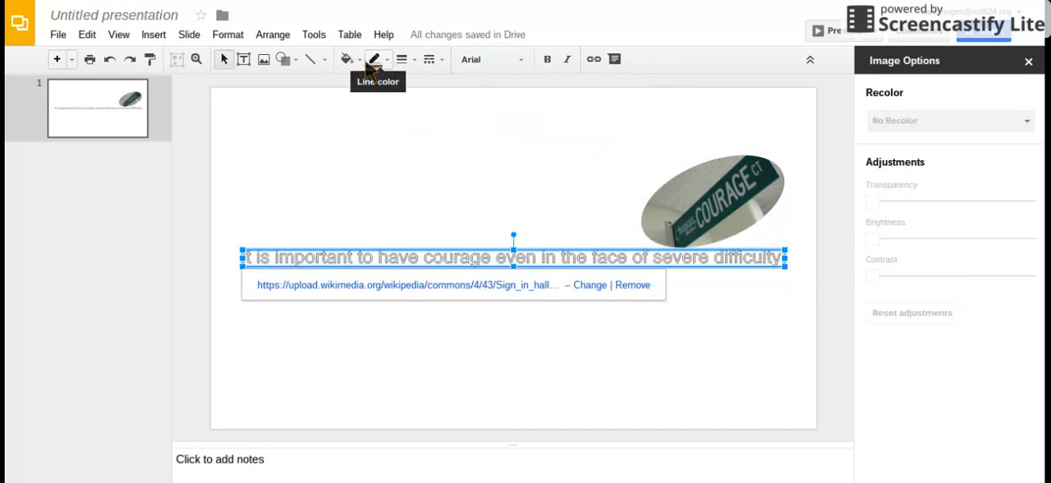
pyautogui.click(367, 59)
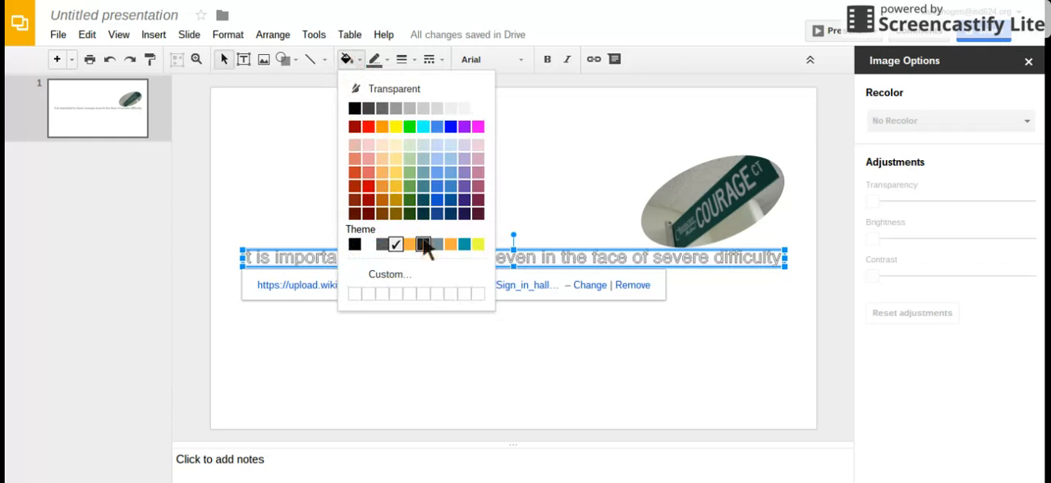
pyautogui.click(408, 244)
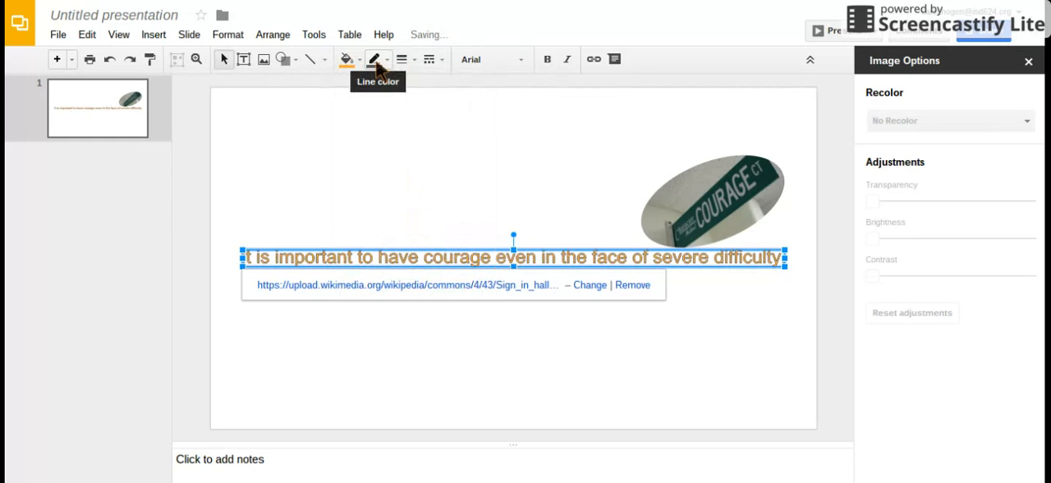
pyautogui.moveTo(350, 201)
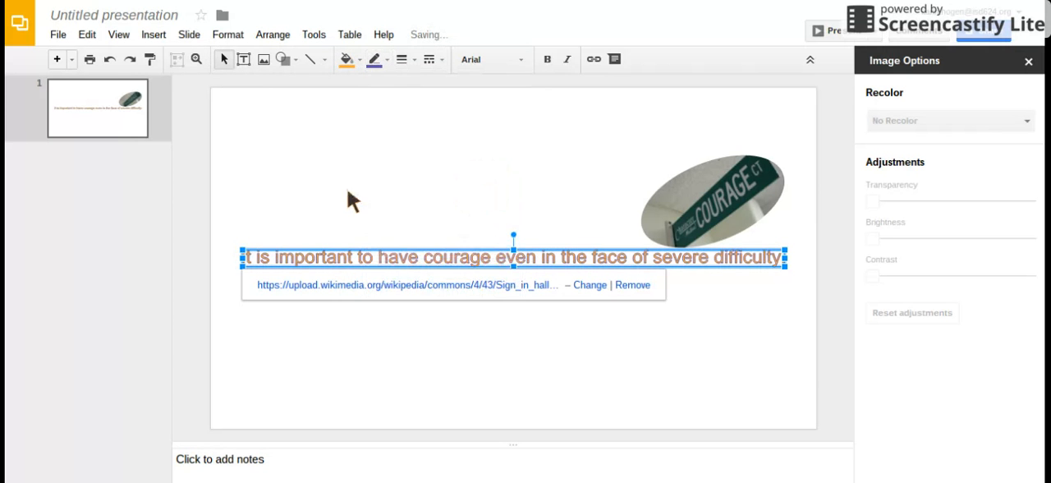
pyautogui.click(374, 59)
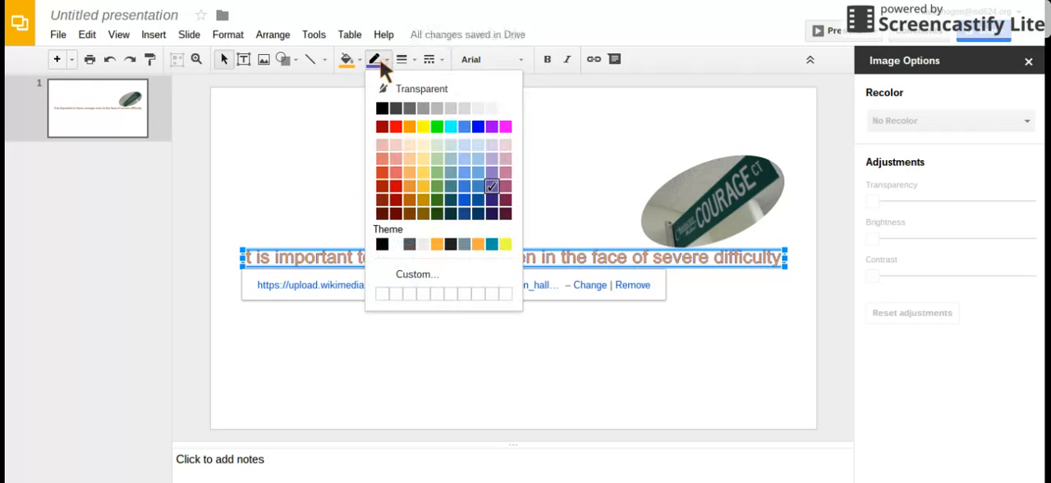
pyautogui.click(489, 59)
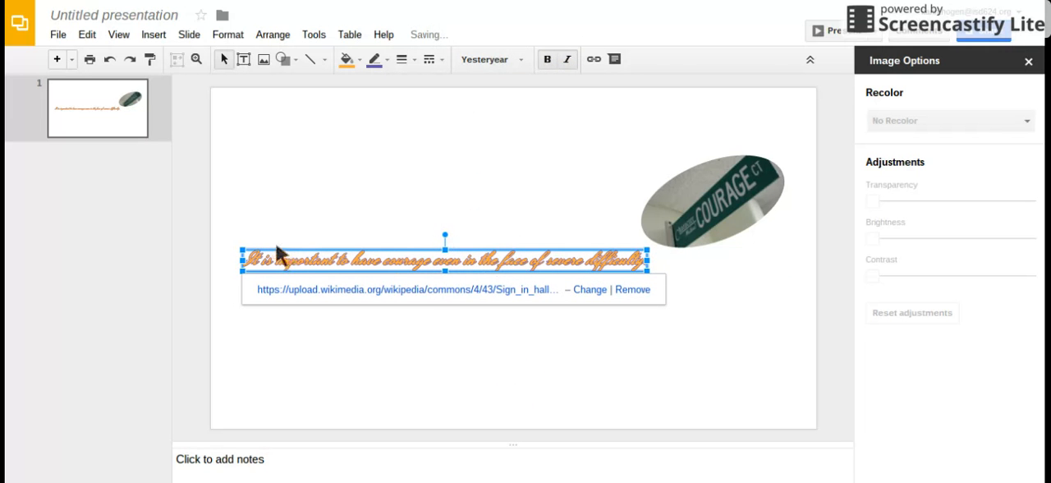
pyautogui.moveTo(646, 278)
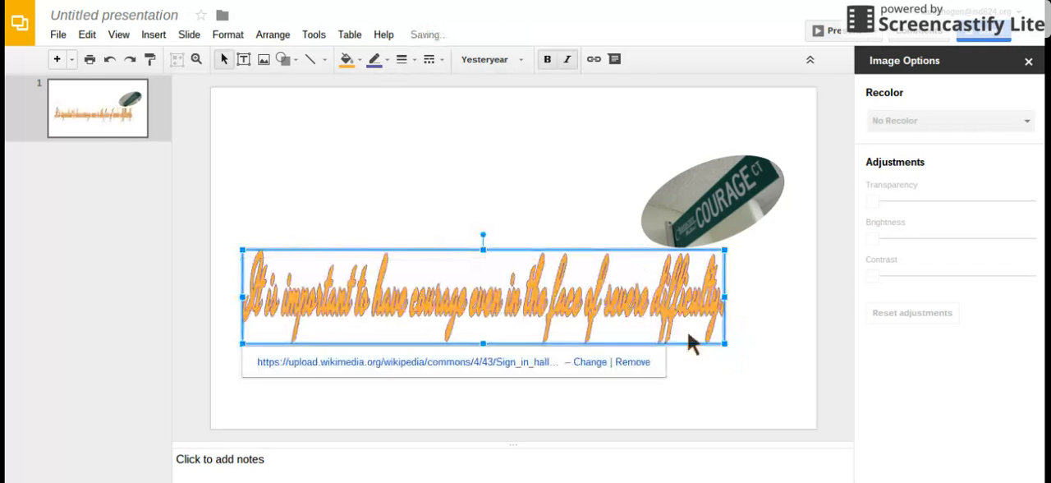
# Tilt the orange quote word art diagonally toward the bottom right
pyautogui.click(469, 218)
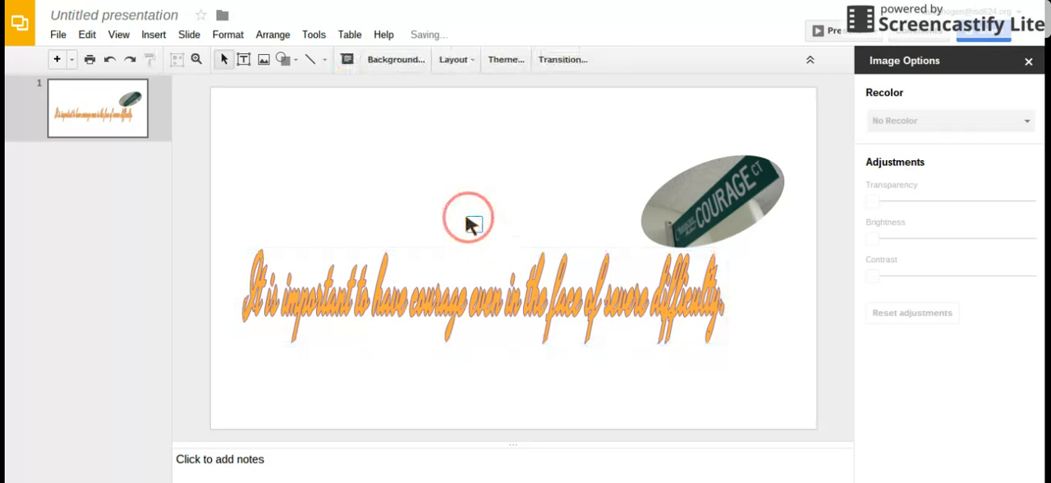
pyautogui.click(483, 295)
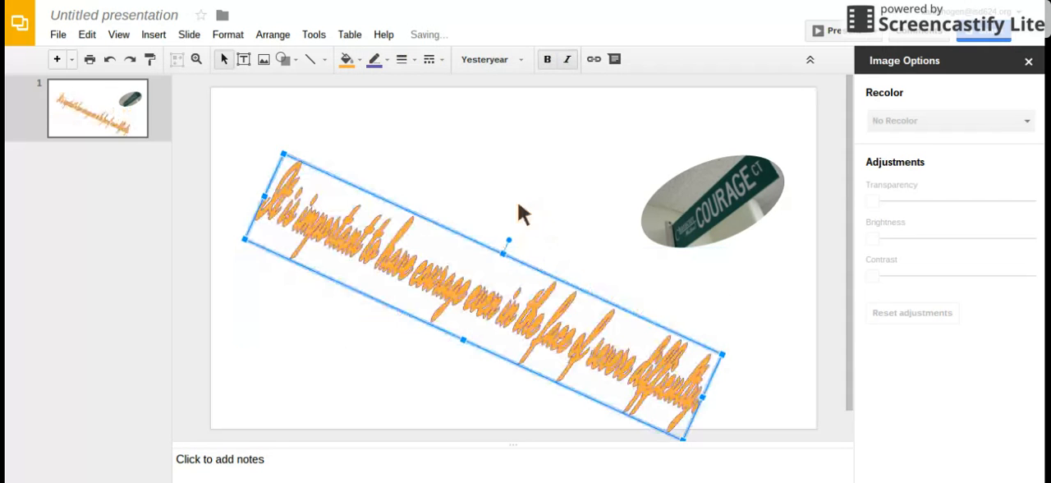
pyautogui.click(456, 160)
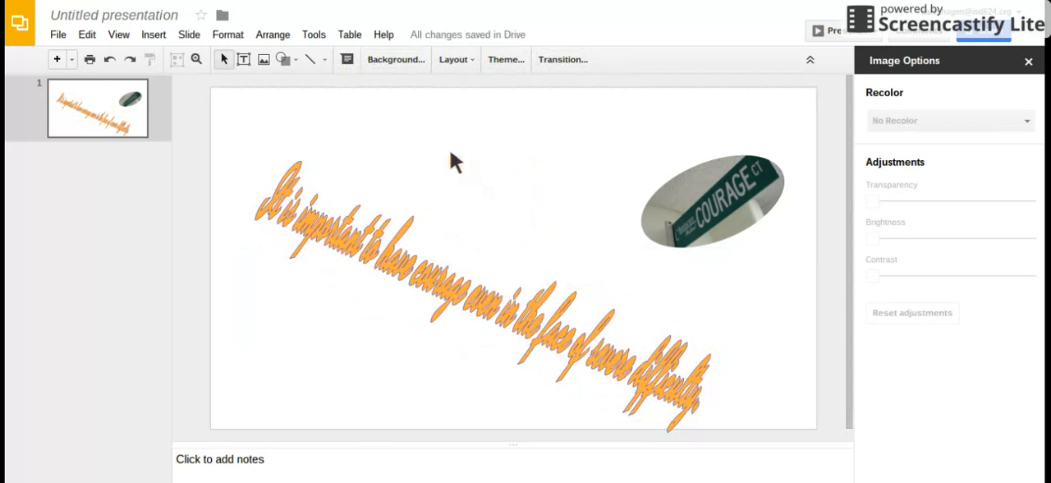
# Change the slide background colour to teal
pyautogui.rightClick(456, 160)
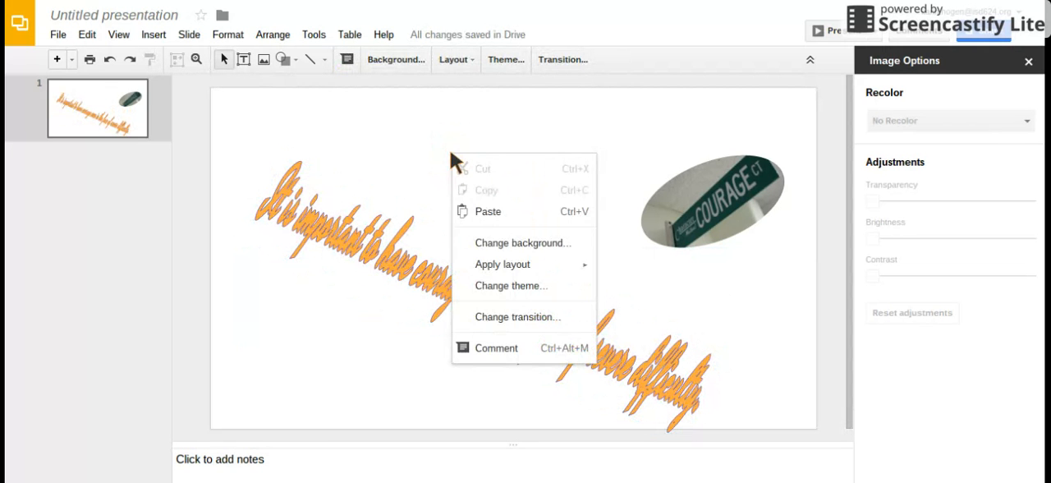
pyautogui.moveTo(502, 263)
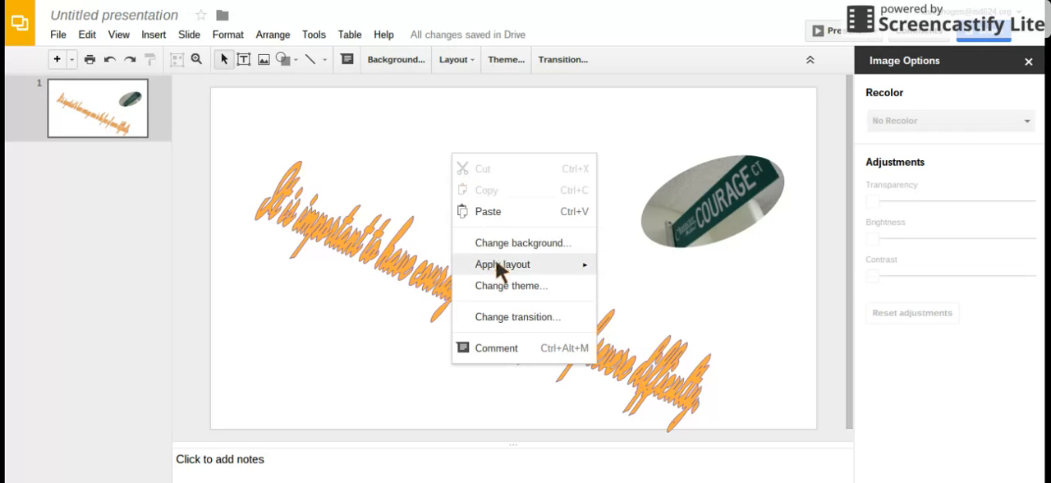
pyautogui.moveTo(513, 248)
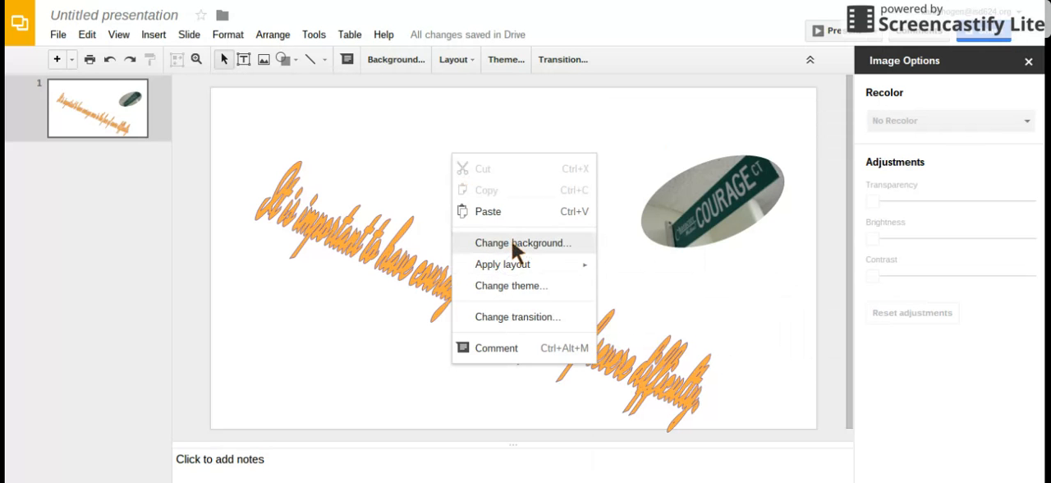
pyautogui.click(523, 242)
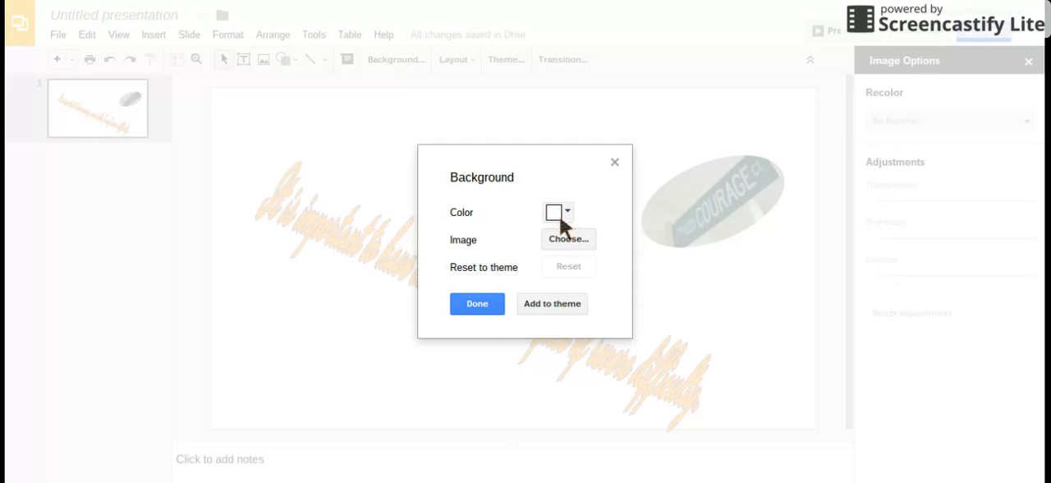
pyautogui.click(567, 212)
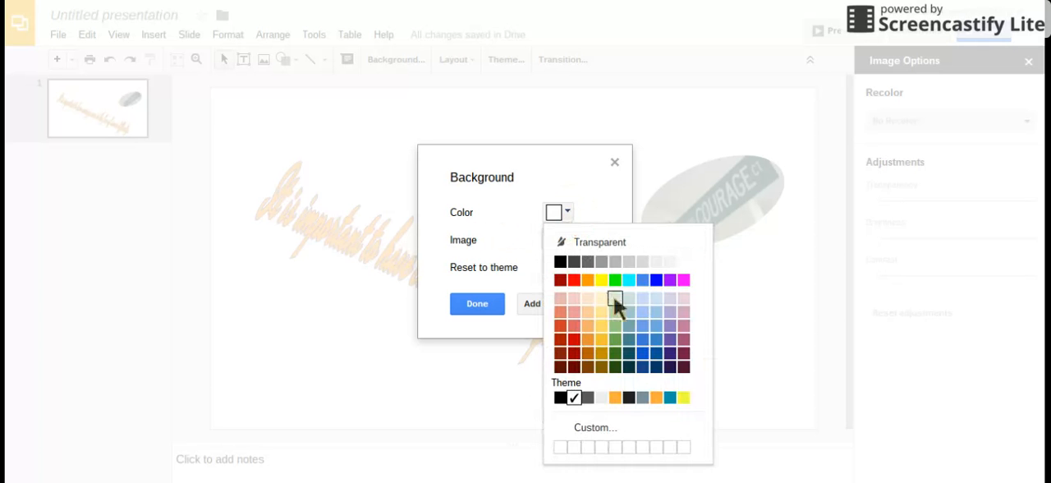
pyautogui.click(642, 280)
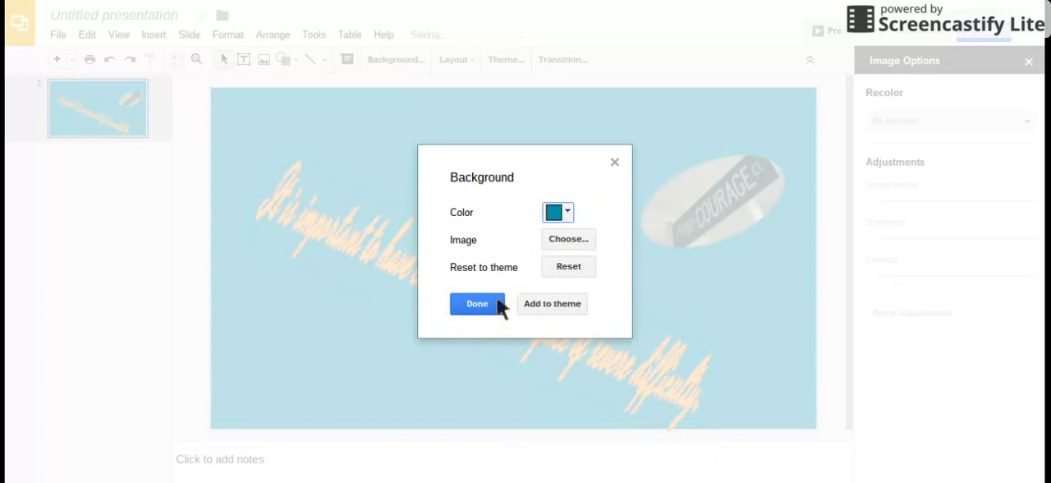
pyautogui.click(476, 303)
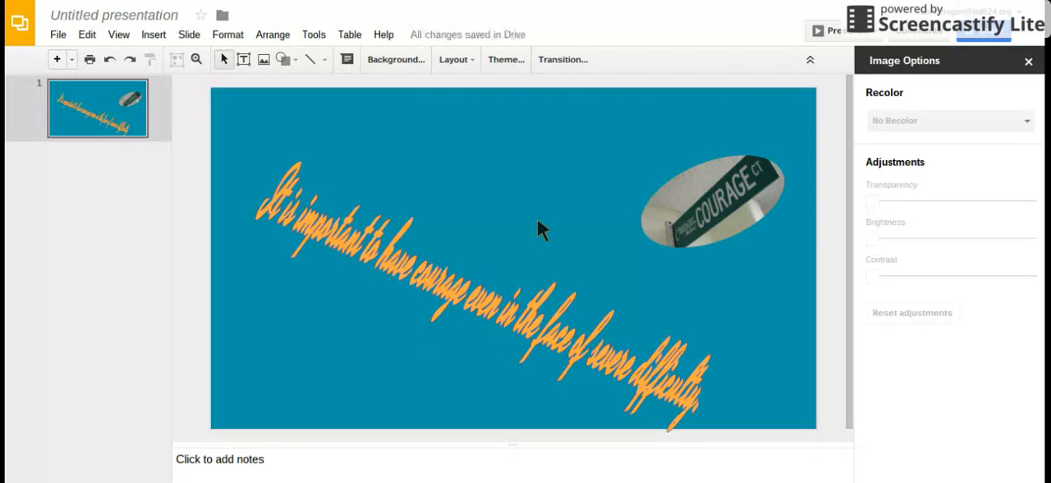
pyautogui.moveTo(345, 299)
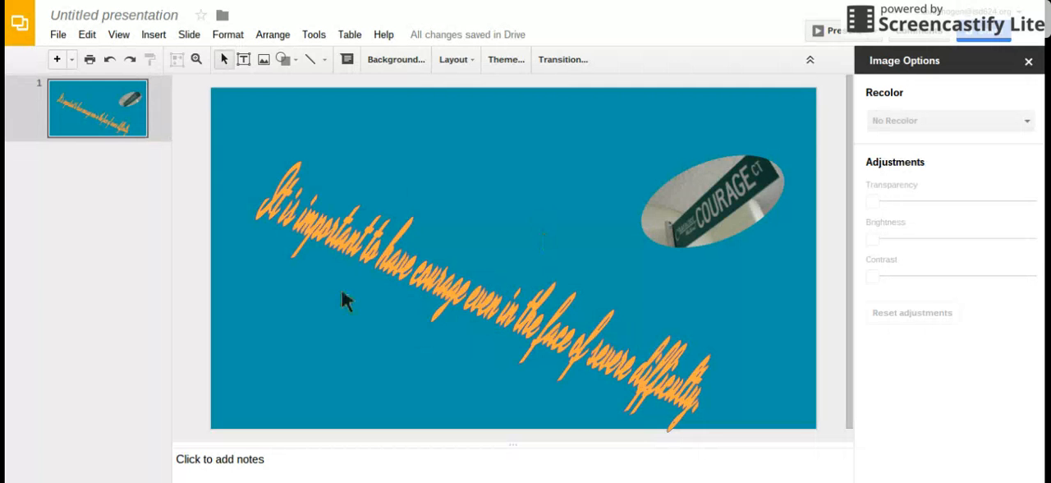
pyautogui.moveTo(507, 207)
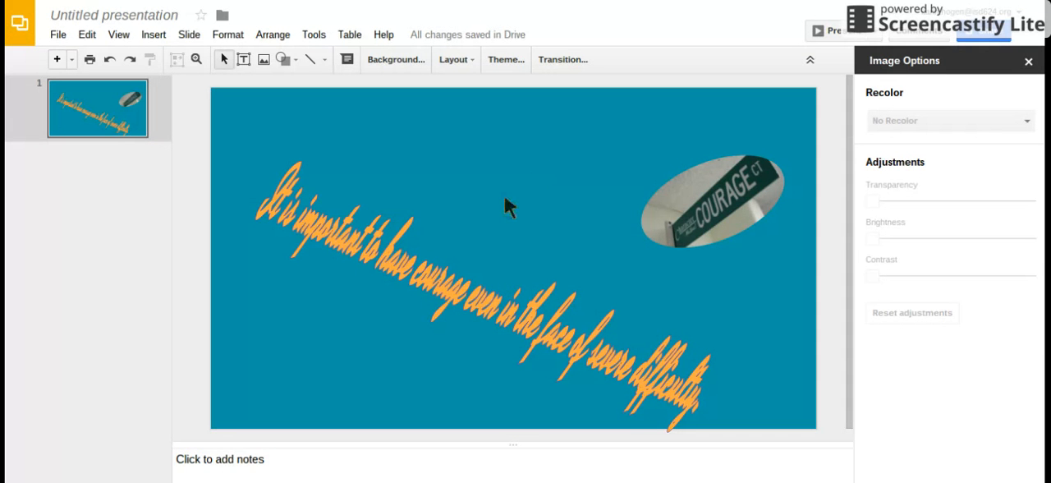
pyautogui.moveTo(393, 190)
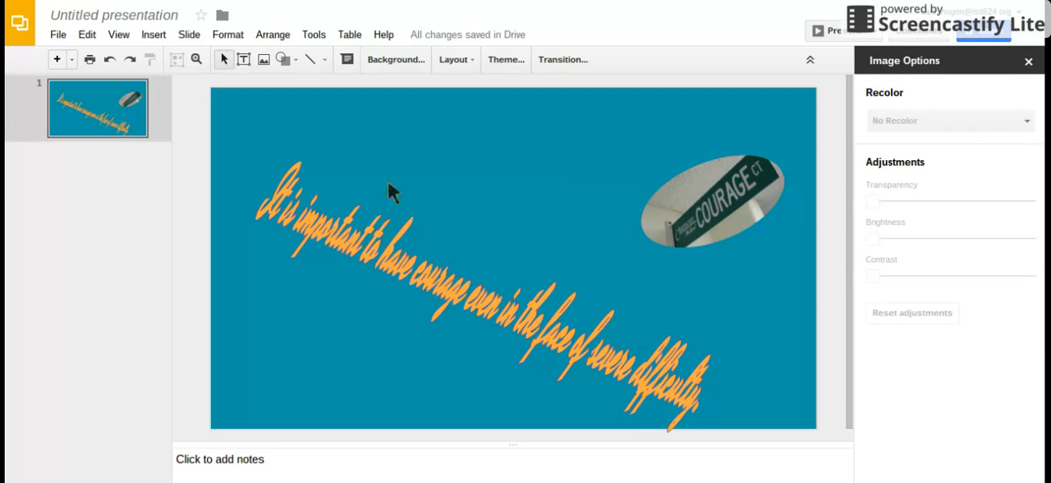
pyautogui.moveTo(657, 418)
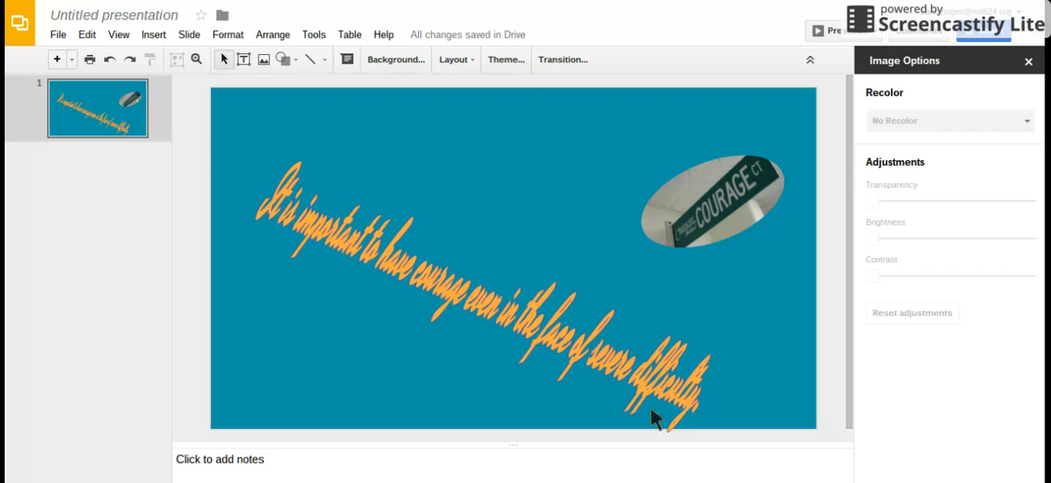
pyautogui.moveTo(600, 258)
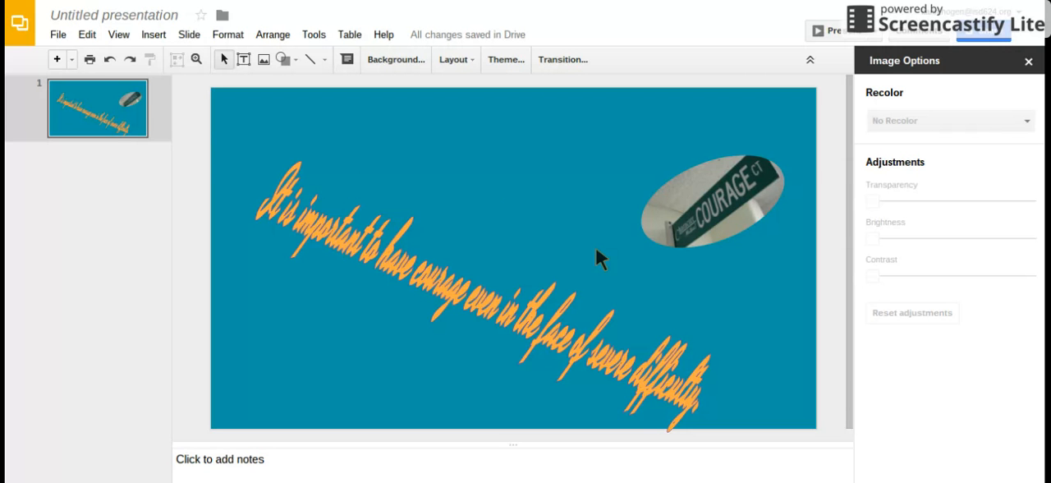
pyautogui.moveTo(685, 253)
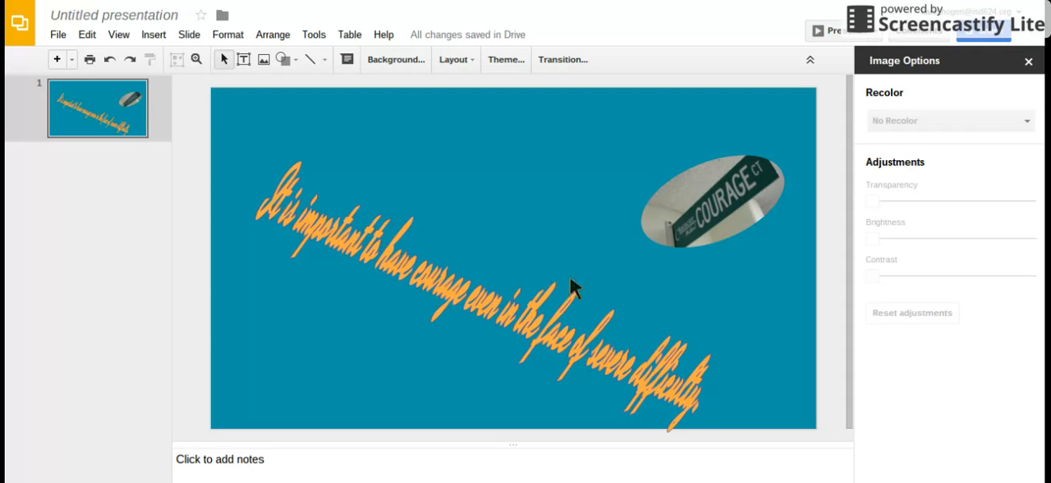
pyautogui.moveTo(825, 21)
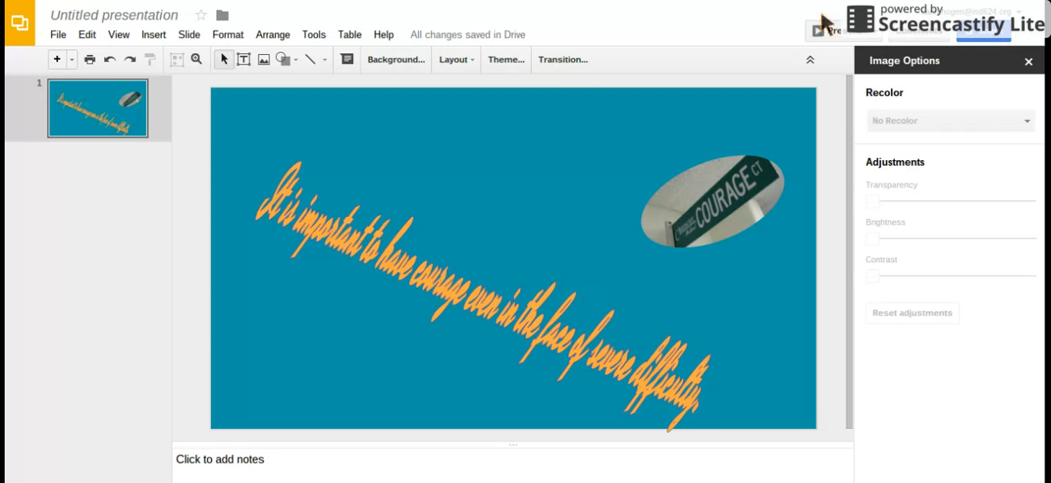
pyautogui.moveTo(868, 61)
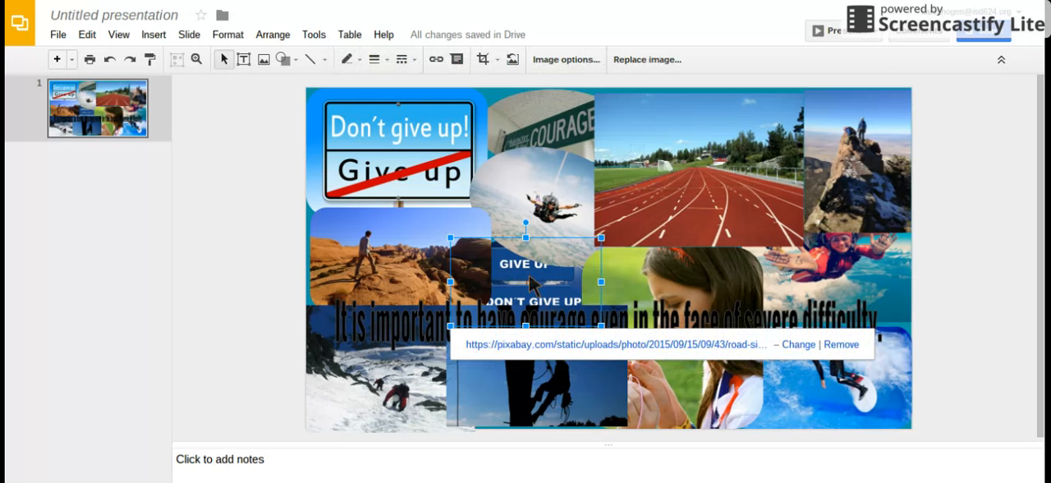
# Bring the oval road-sign image in front of the collage photos
pyautogui.rightClick(529, 283)
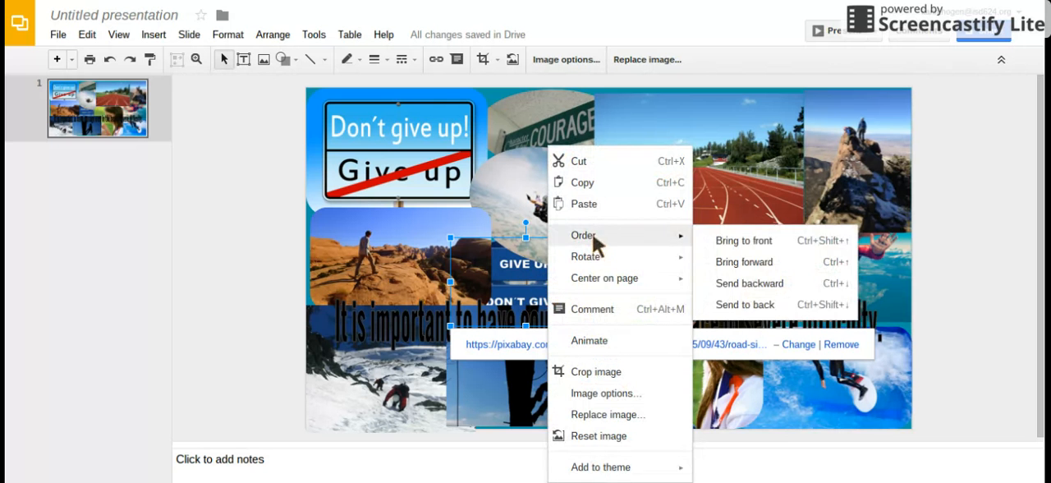
pyautogui.moveTo(743, 240)
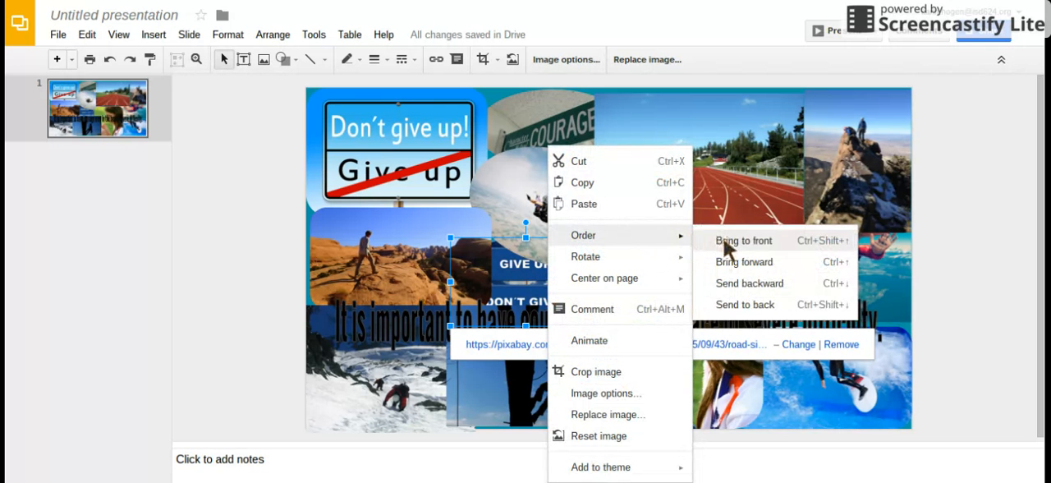
pyautogui.click(743, 239)
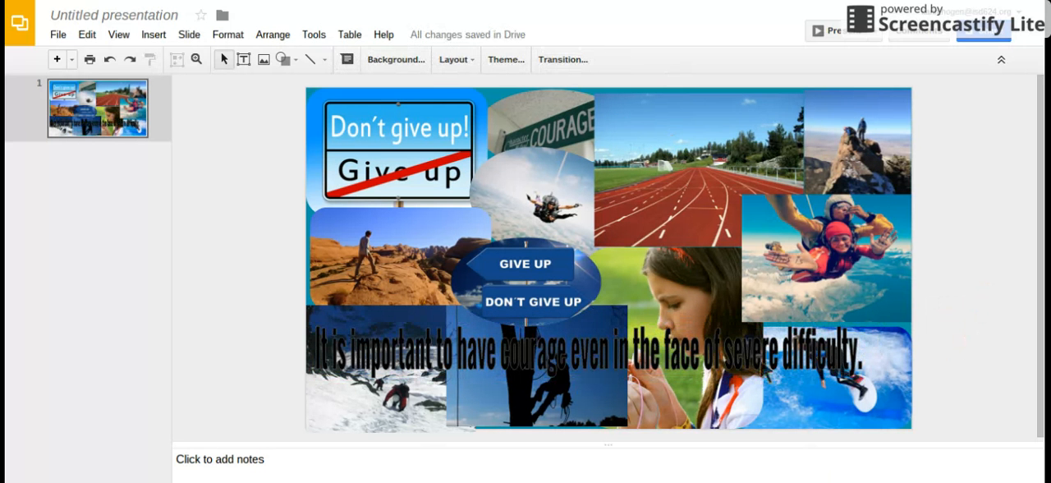
pyautogui.moveTo(879, 347)
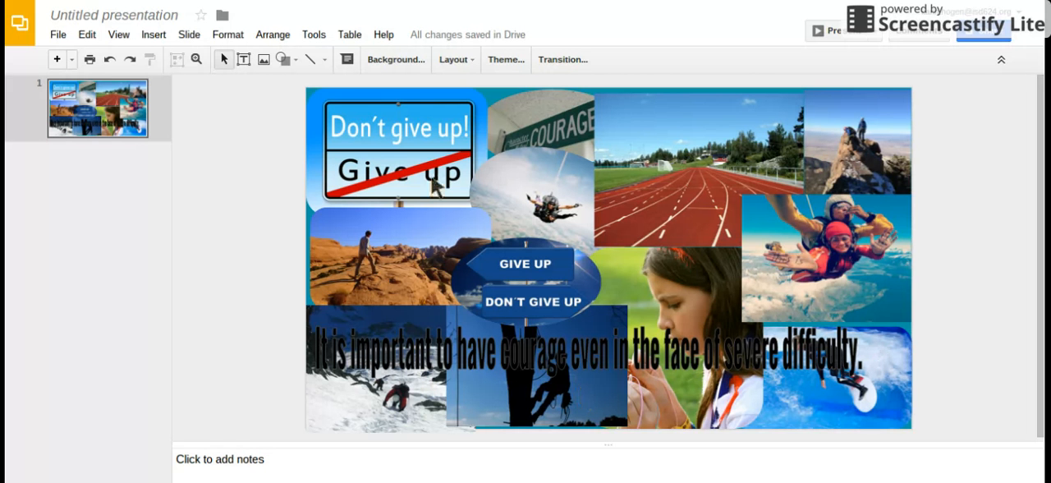
pyautogui.moveTo(378, 156)
pyautogui.write('Theme p')
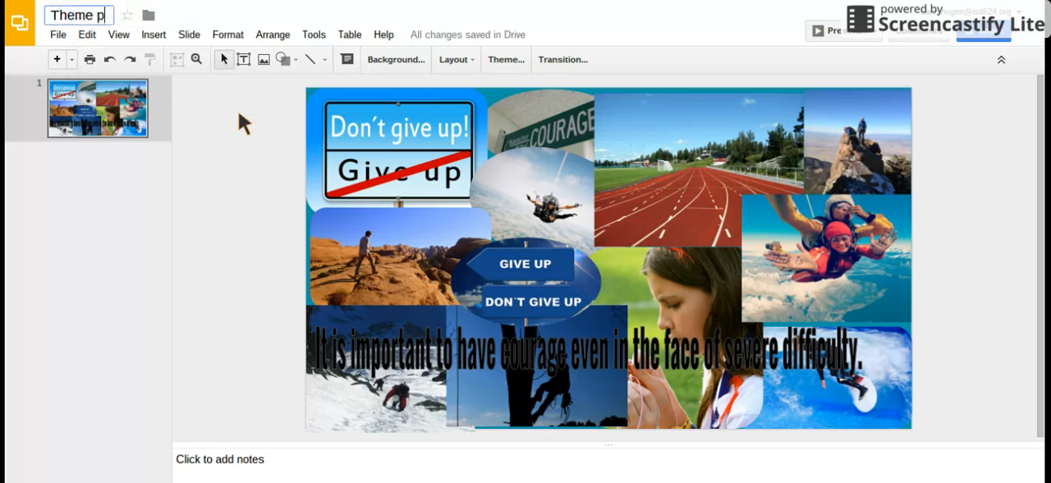
# Finish renaming the deck 'Theme presentation' and turn on view-only link sharing
pyautogui.write('resentation')
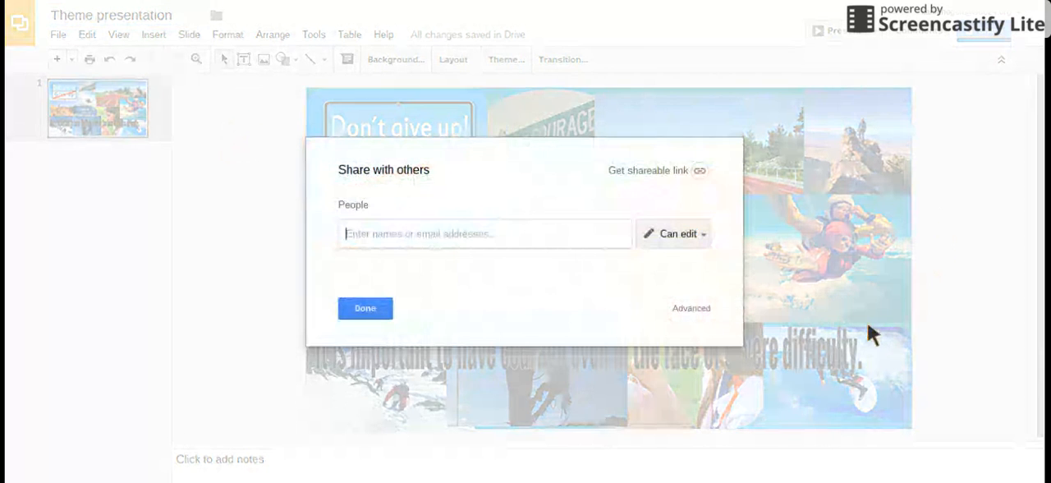
pyautogui.click(648, 170)
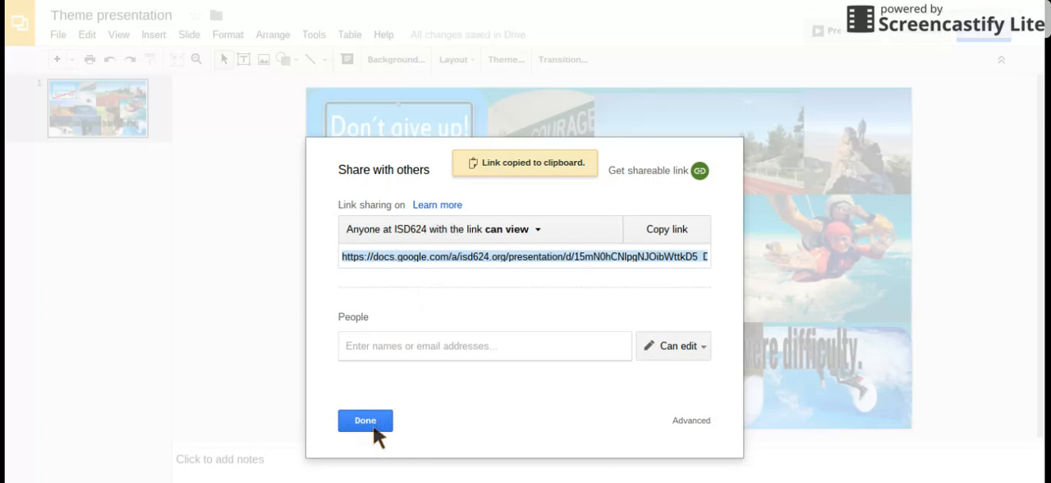
pyautogui.click(364, 419)
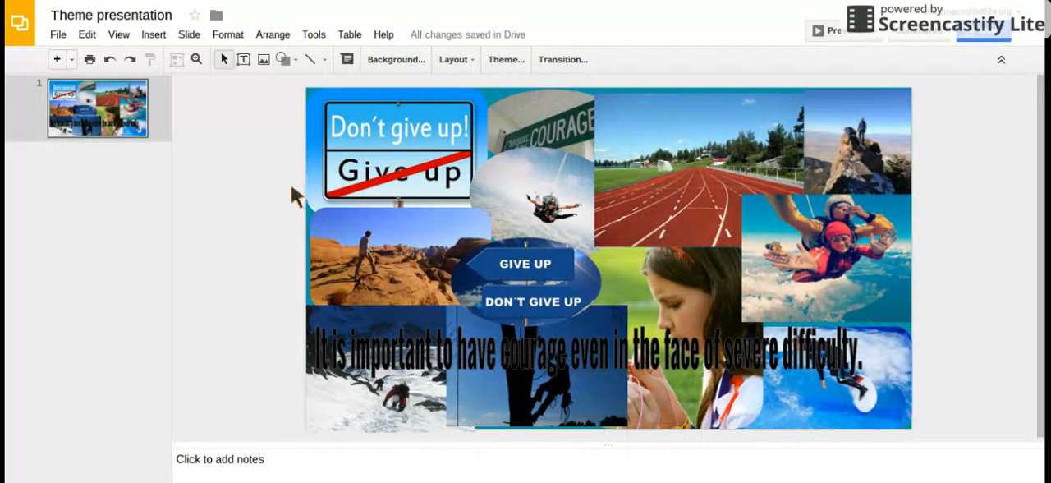